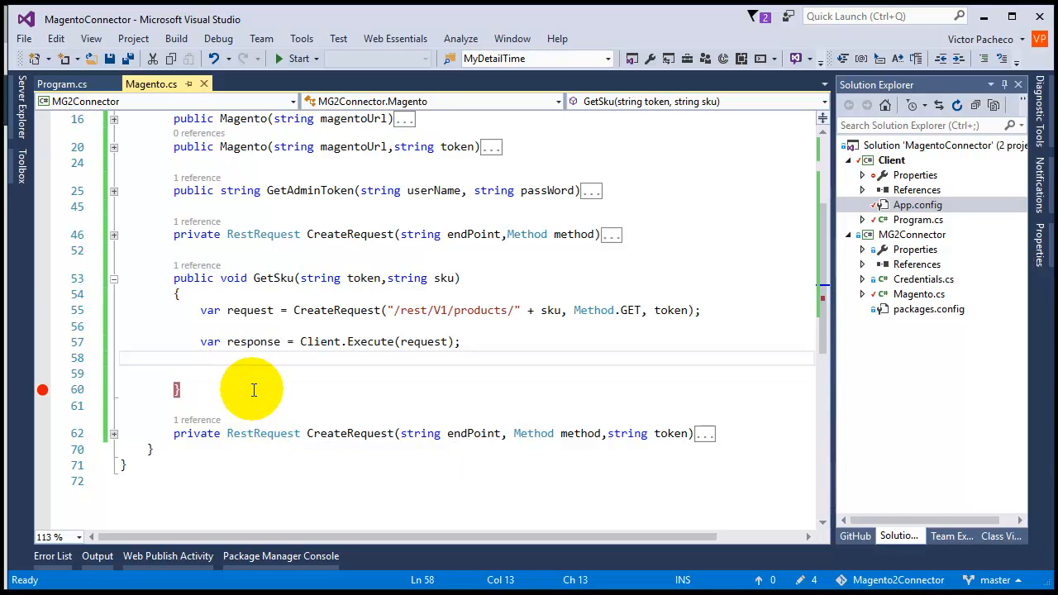
{"action": "mouse_move", "coordinate": [43, 347]}
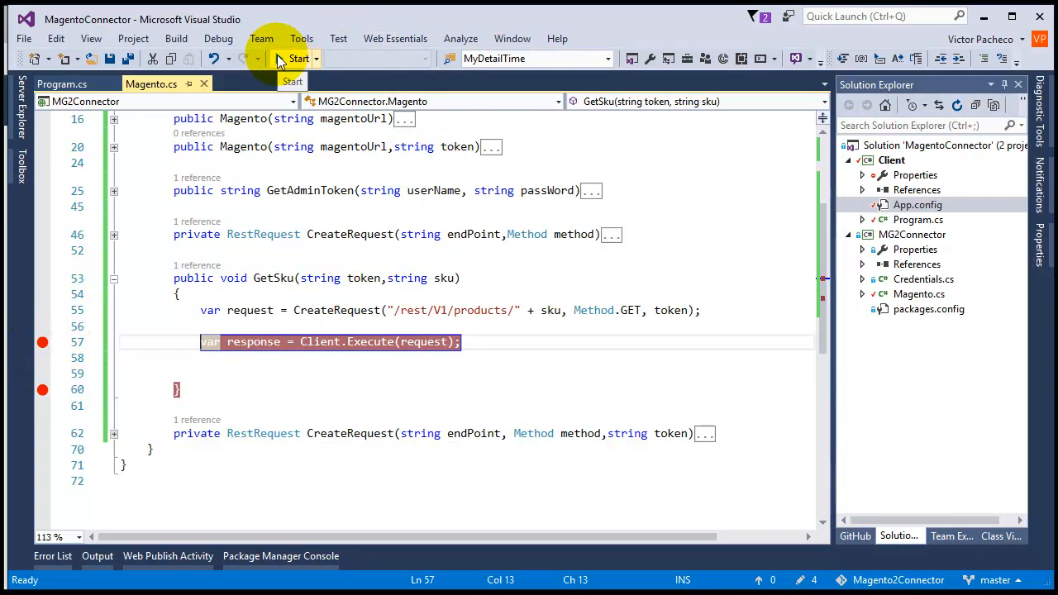
Step: Start debugging the client and continue until GetSku pauses after Client.Execute runs
{"action": "left_click", "coordinate": [291, 58]}
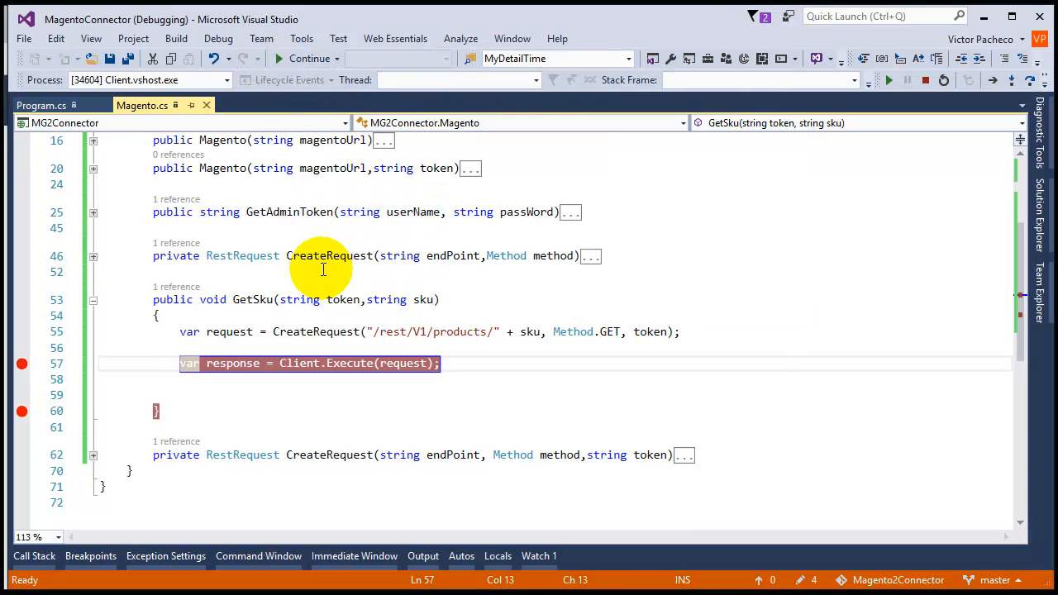
{"action": "left_click", "coordinate": [307, 58]}
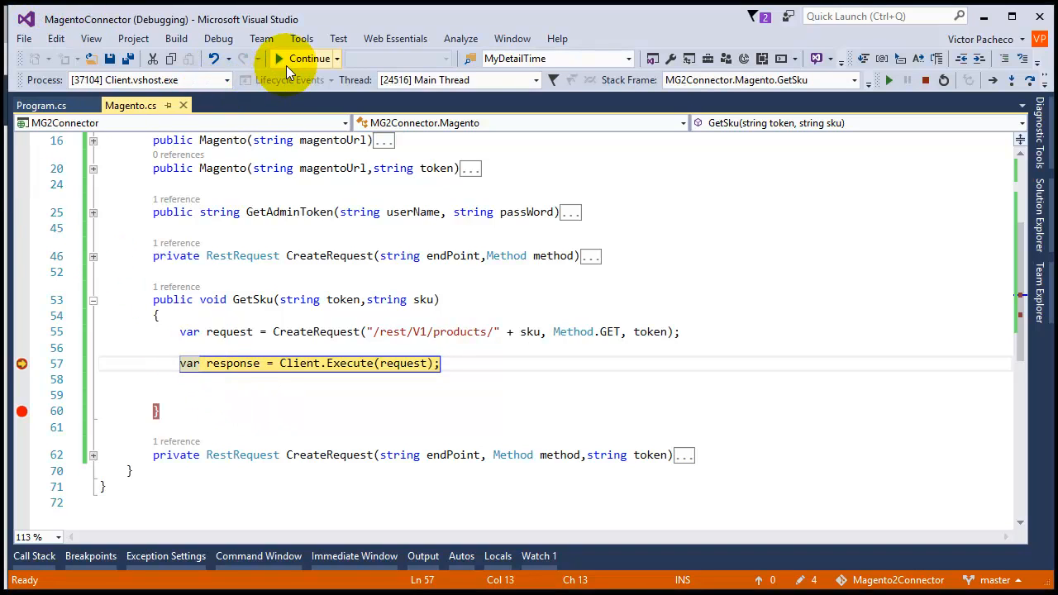
{"action": "left_click", "coordinate": [281, 57]}
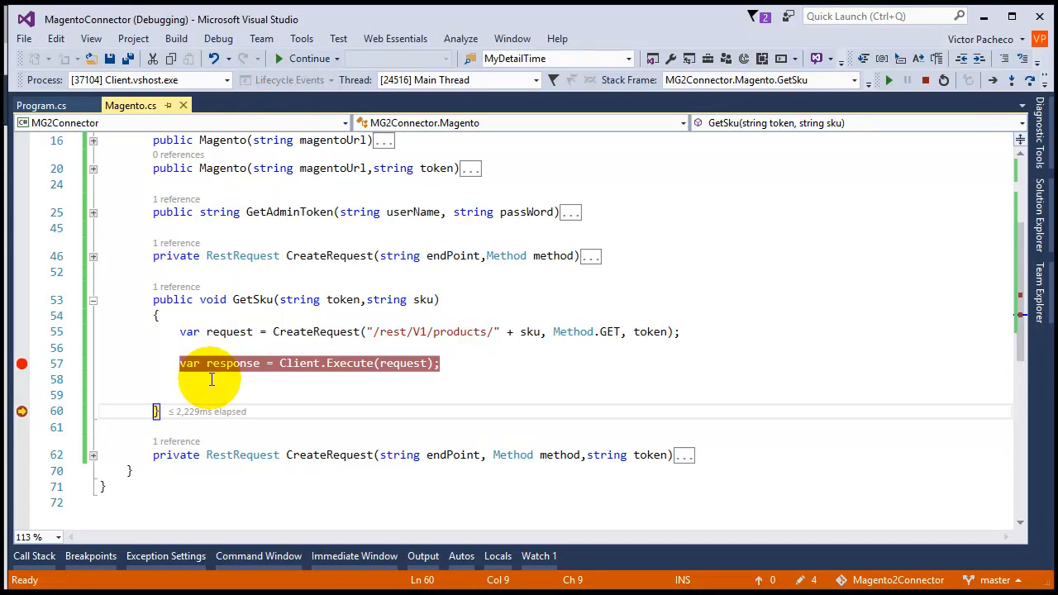
{"action": "mouse_move", "coordinate": [231, 364]}
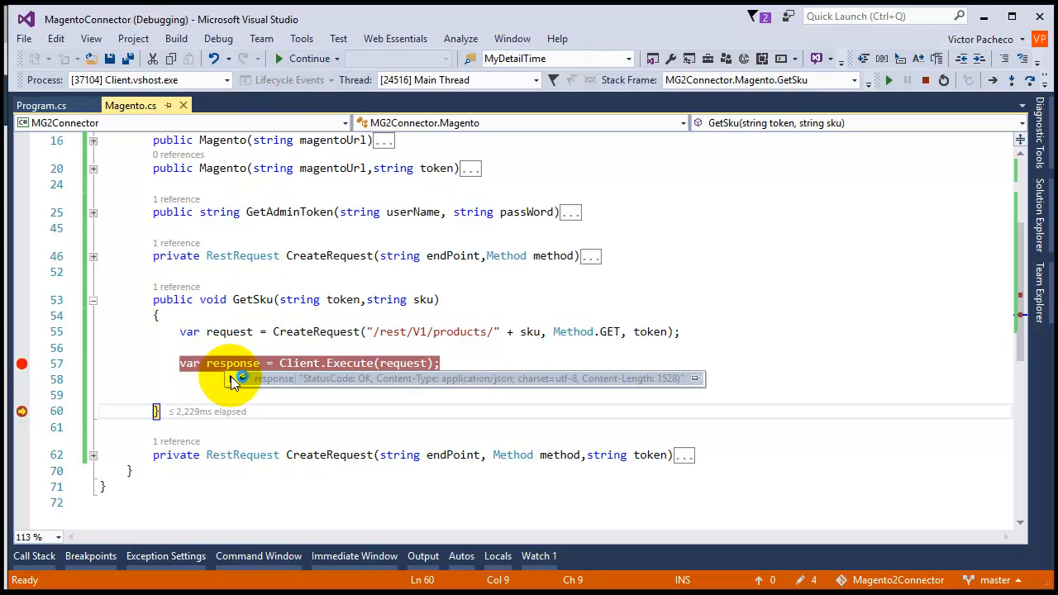
Step: Inspect the response's Content holding the OK product JSON, then stop debugging
{"action": "left_click", "coordinate": [241, 379]}
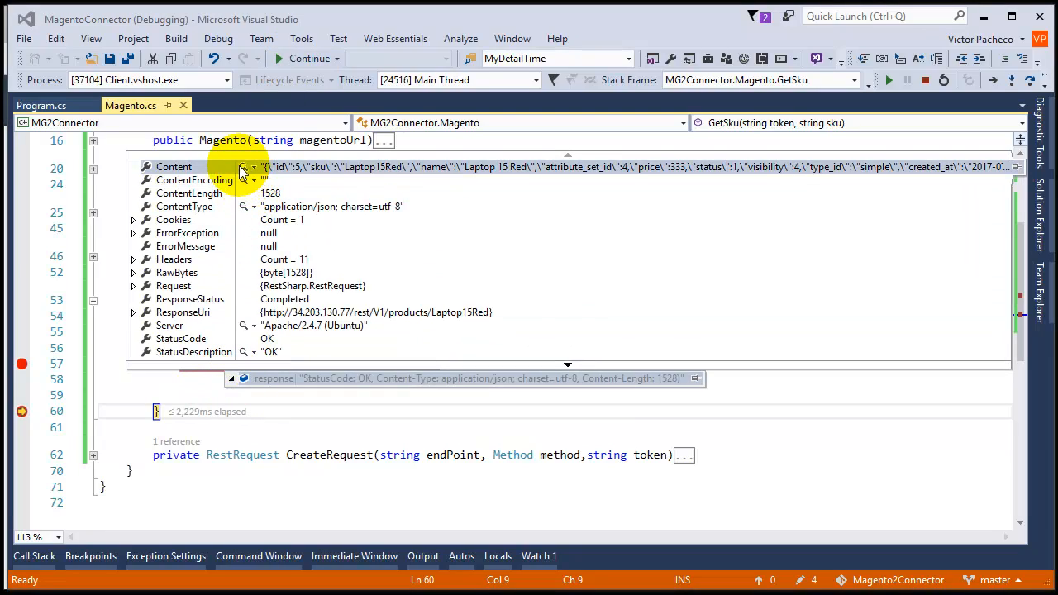
{"action": "left_click", "coordinate": [243, 171]}
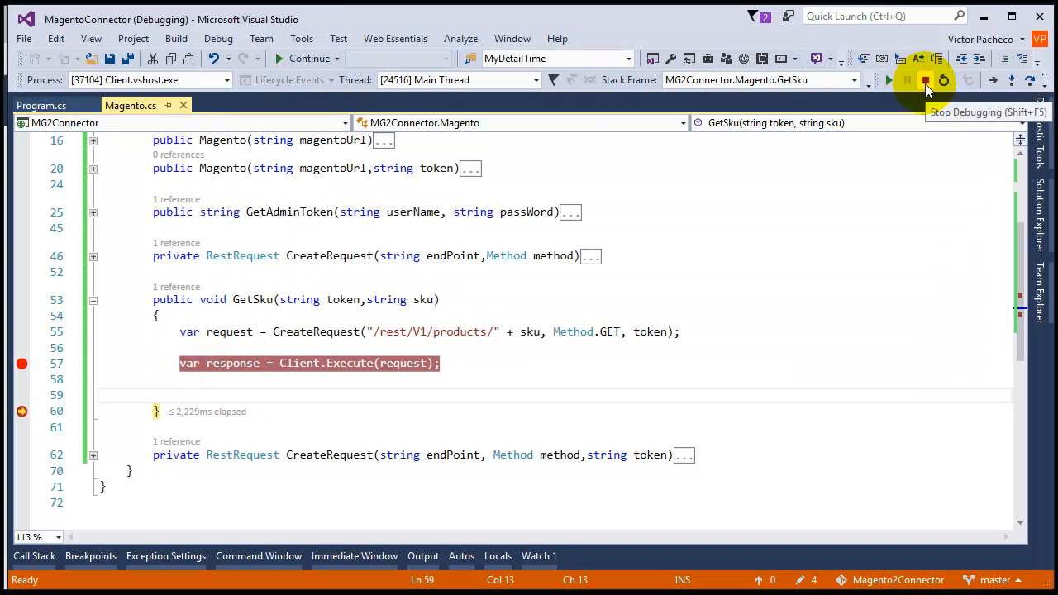
{"action": "left_click", "coordinate": [926, 79]}
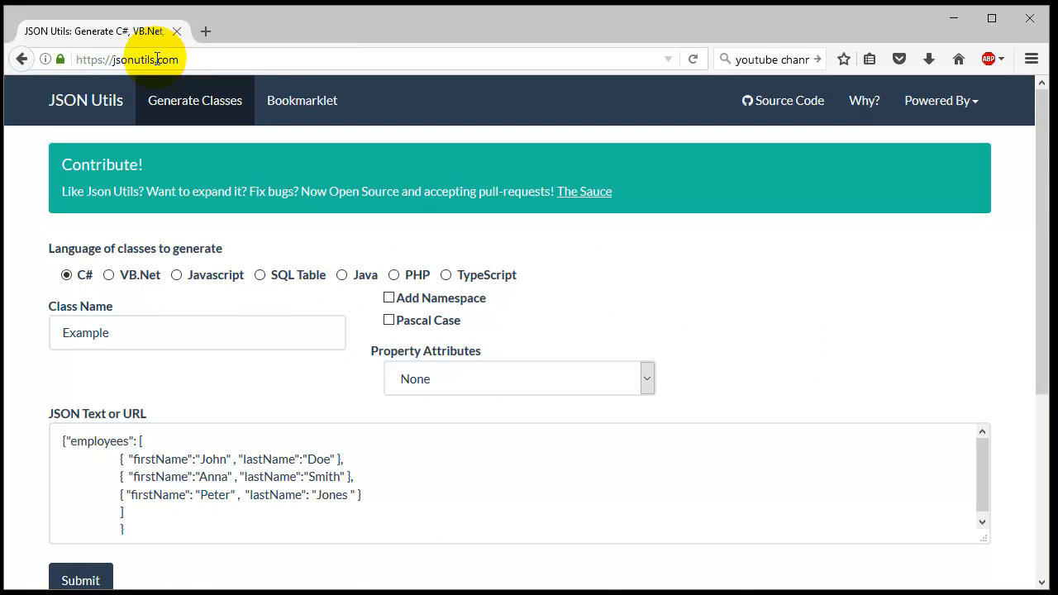
{"action": "mouse_move", "coordinate": [138, 76]}
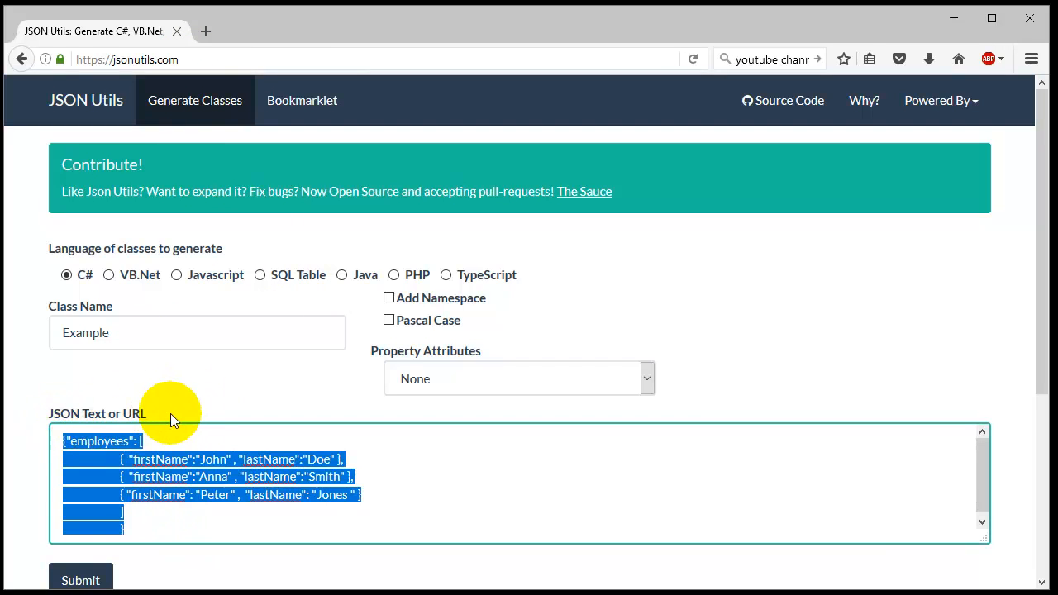
Step: Replace the sample employees JSON in the input box with the pasted Magento product JSON
{"action": "left_click", "coordinate": [354, 473]}
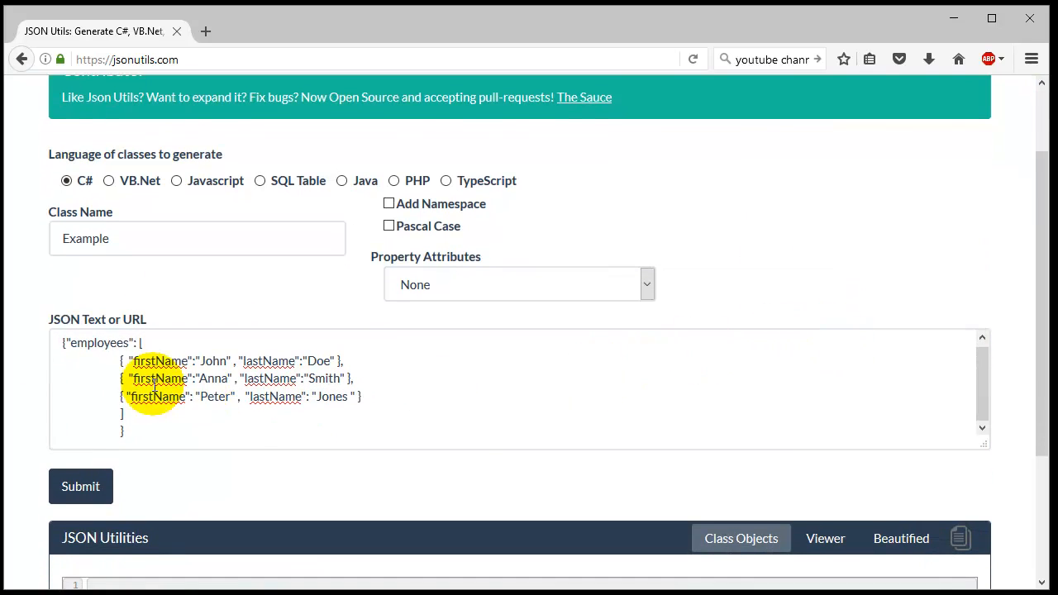
{"action": "left_click", "coordinate": [174, 413]}
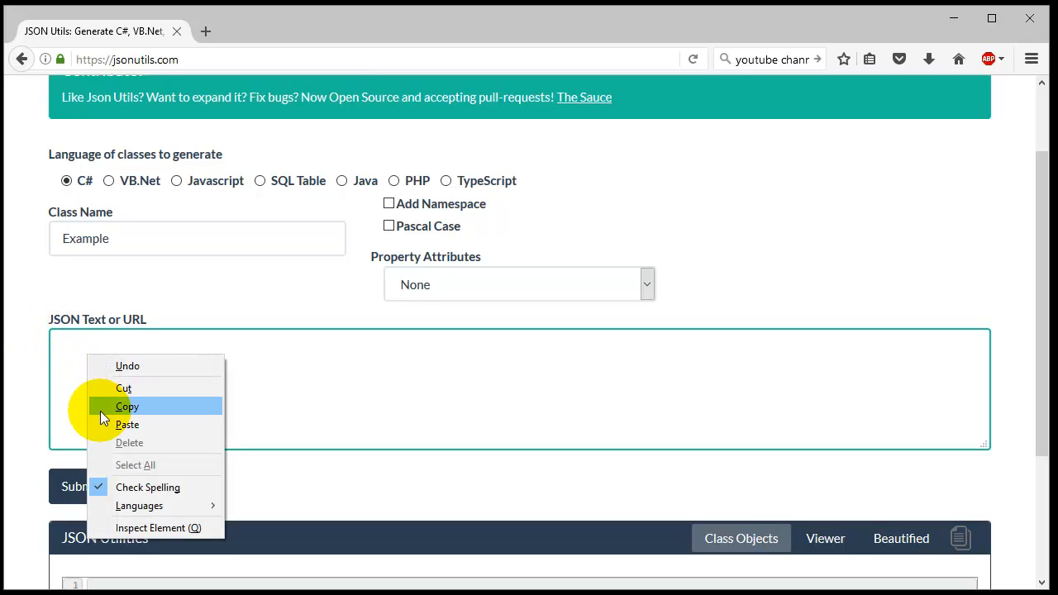
{"action": "left_click", "coordinate": [127, 423]}
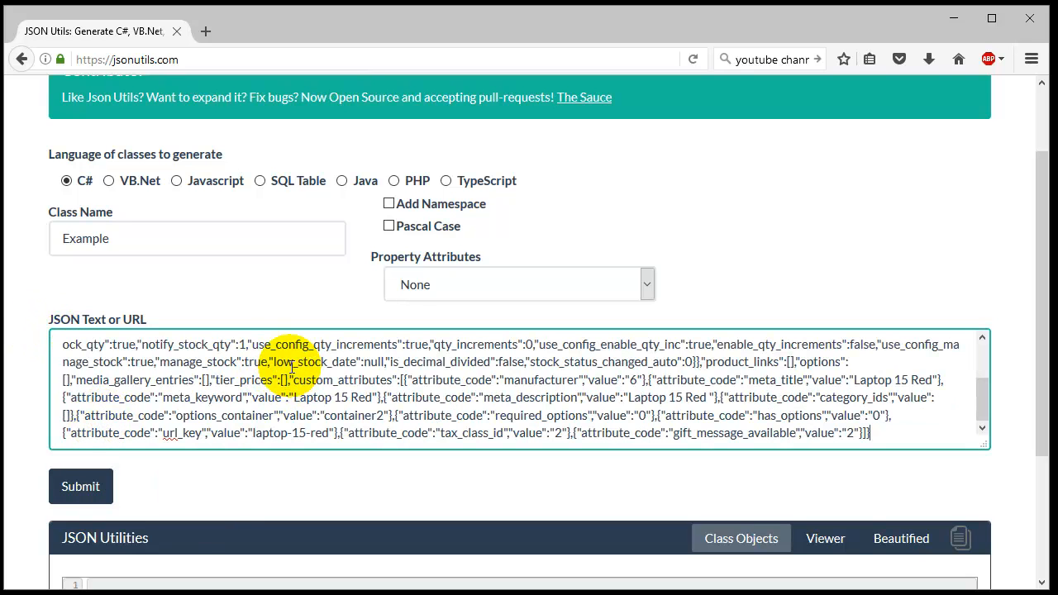
{"action": "mouse_move", "coordinate": [32, 399]}
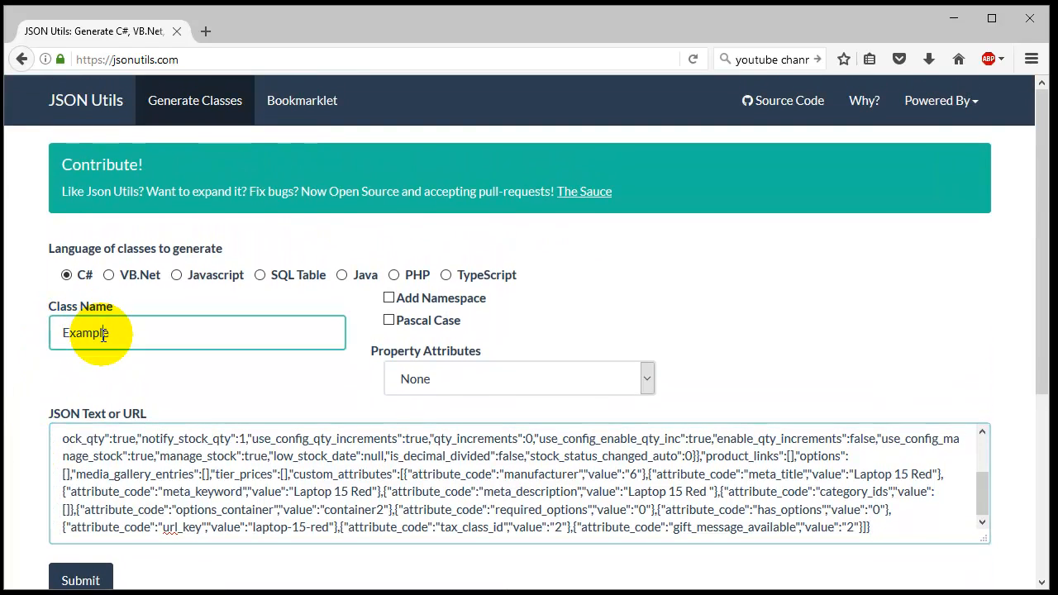
Step: Change the class name from Example to M2Product
{"action": "double_click", "coordinate": [82, 334]}
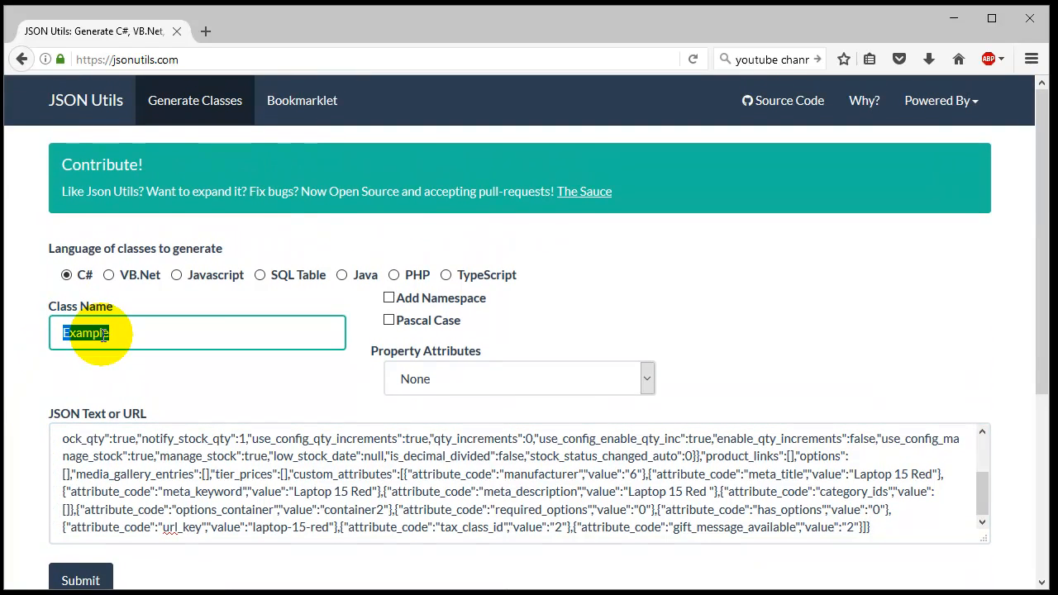
{"action": "type", "text": "M"}
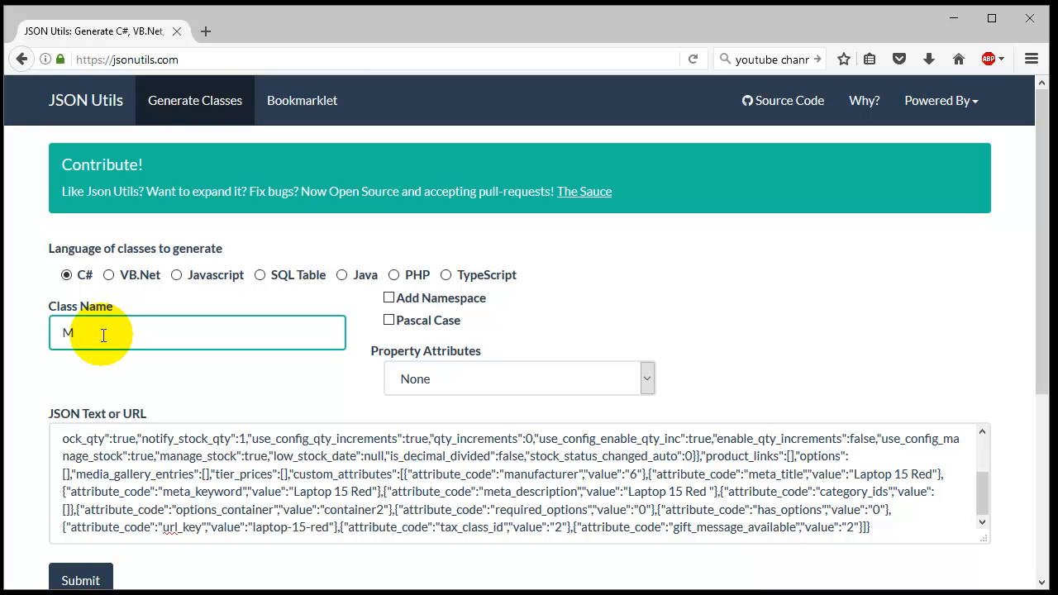
{"action": "type", "text": "2Product"}
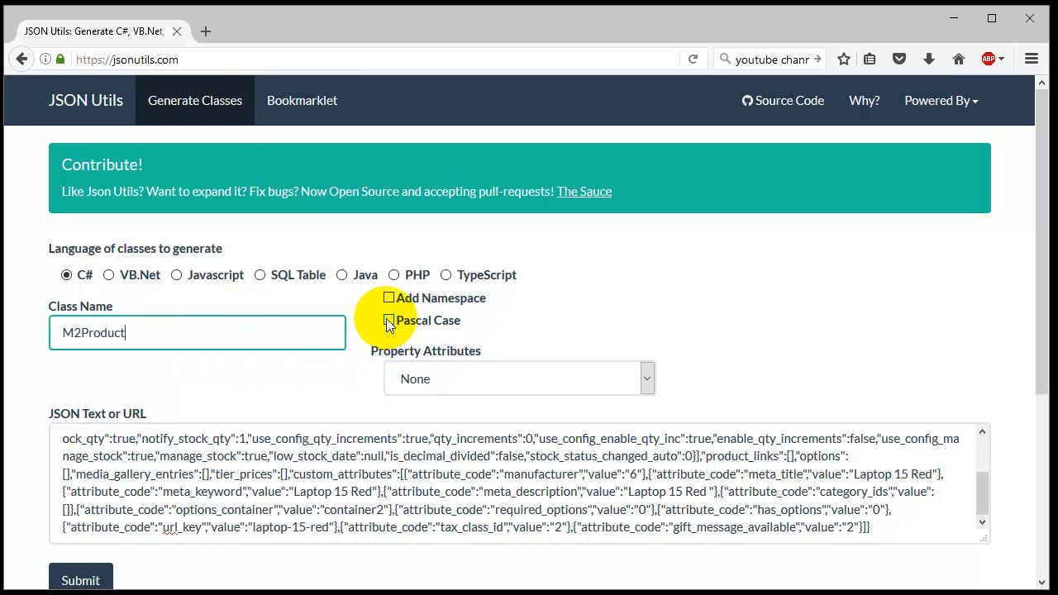
Step: Enable Pascal Case property names and choose JsonProperty as the property attribute
{"action": "left_click", "coordinate": [387, 321]}
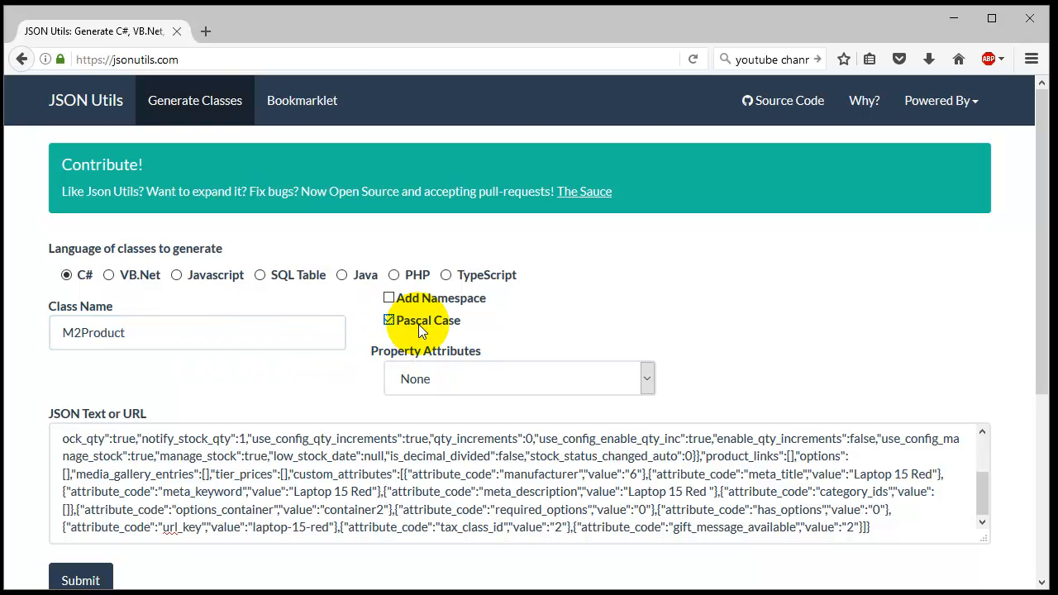
{"action": "left_click", "coordinate": [519, 379]}
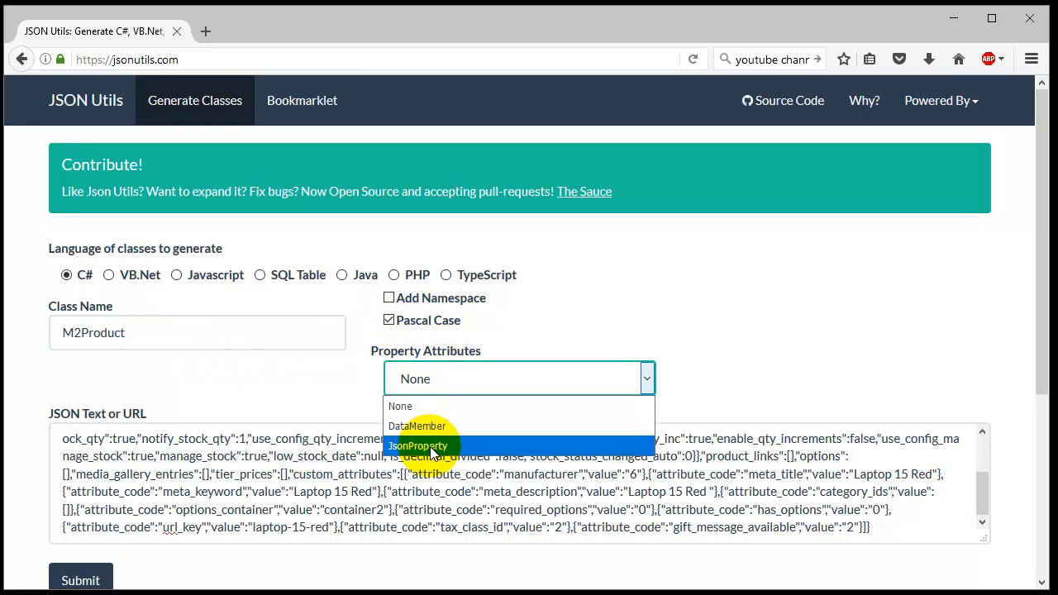
{"action": "left_click", "coordinate": [416, 446]}
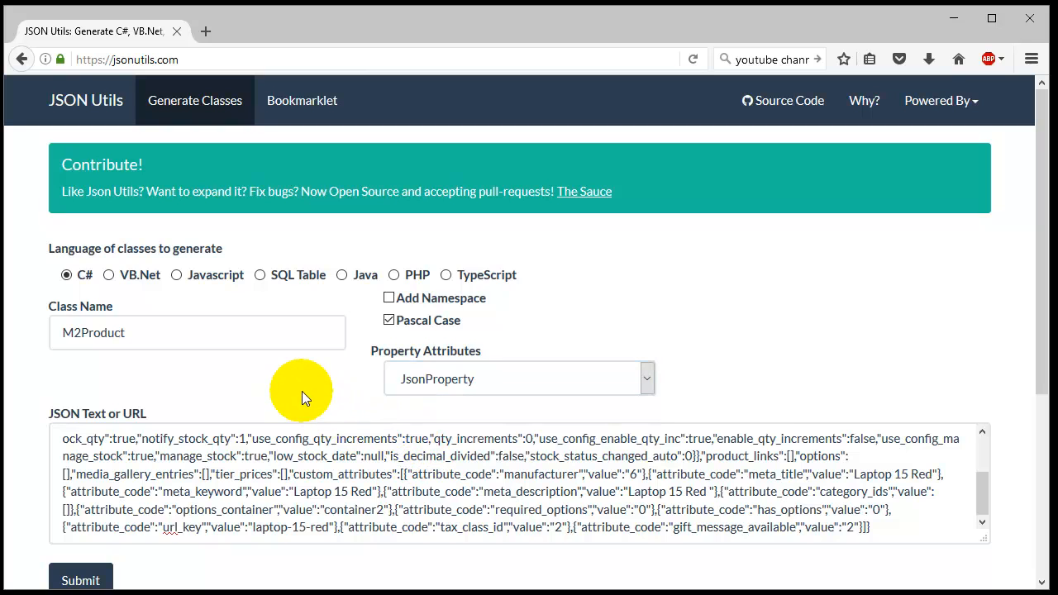
Step: Generate the C# classes from the product JSON and scroll through the JsonProperty-attributed output
{"action": "left_click", "coordinate": [79, 579]}
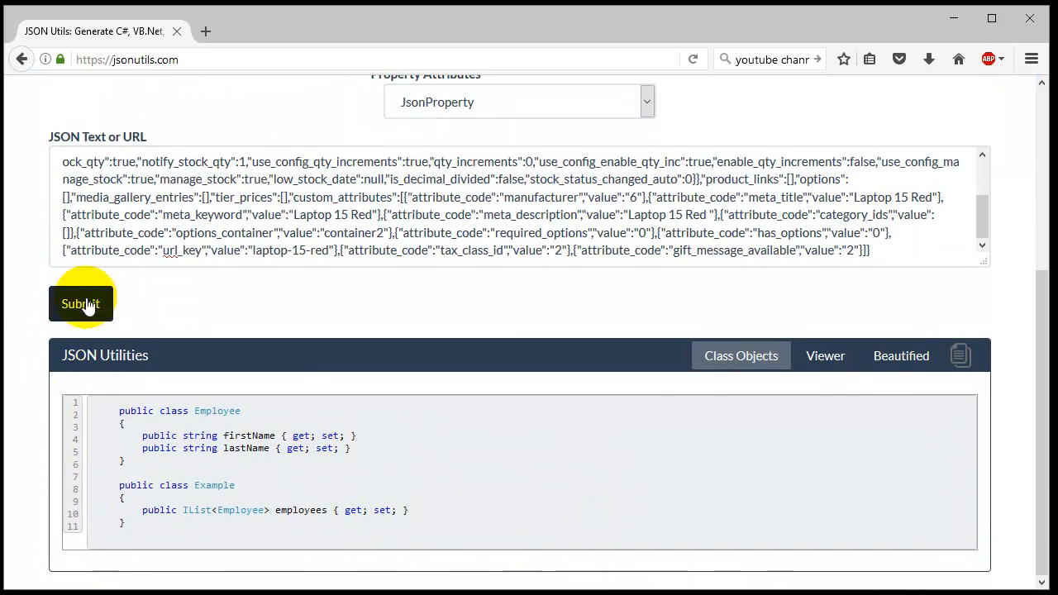
{"action": "left_click", "coordinate": [79, 304]}
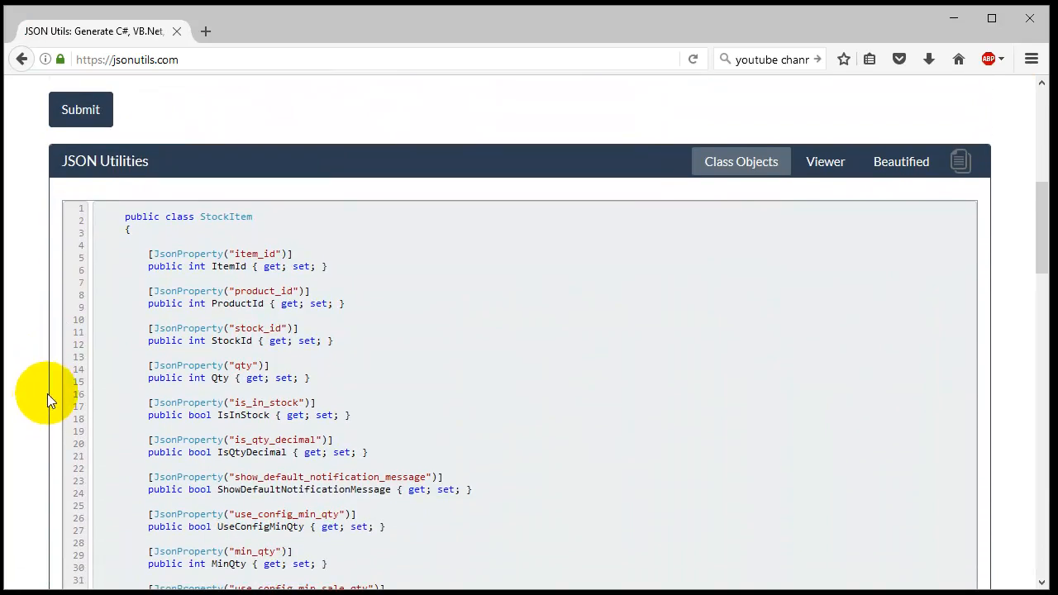
{"action": "scroll", "scroll_direction": "down", "scroll_amount": 3}
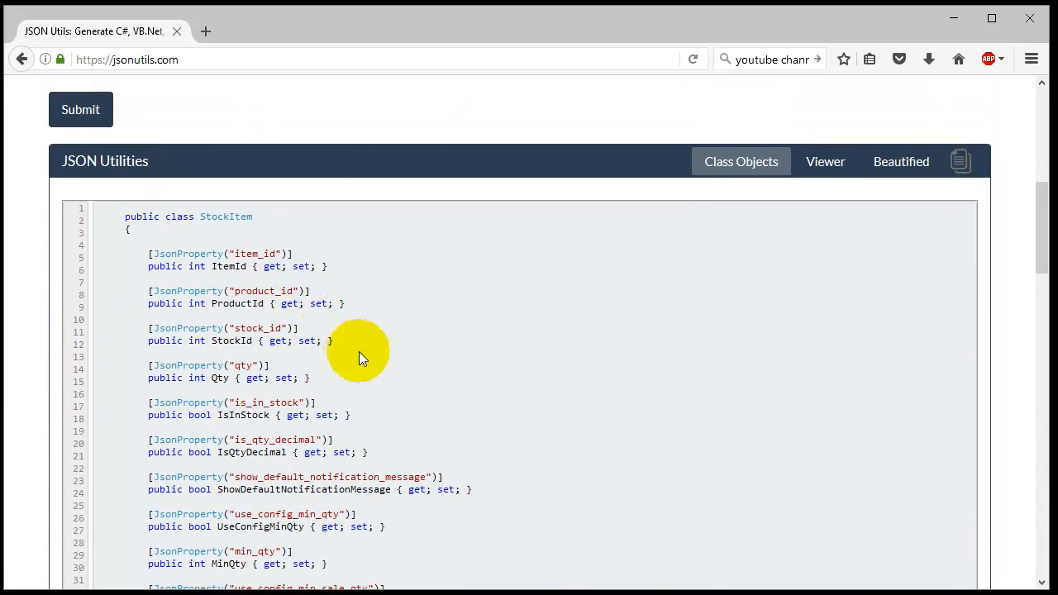
{"action": "scroll", "scroll_direction": "down", "scroll_amount": 3}
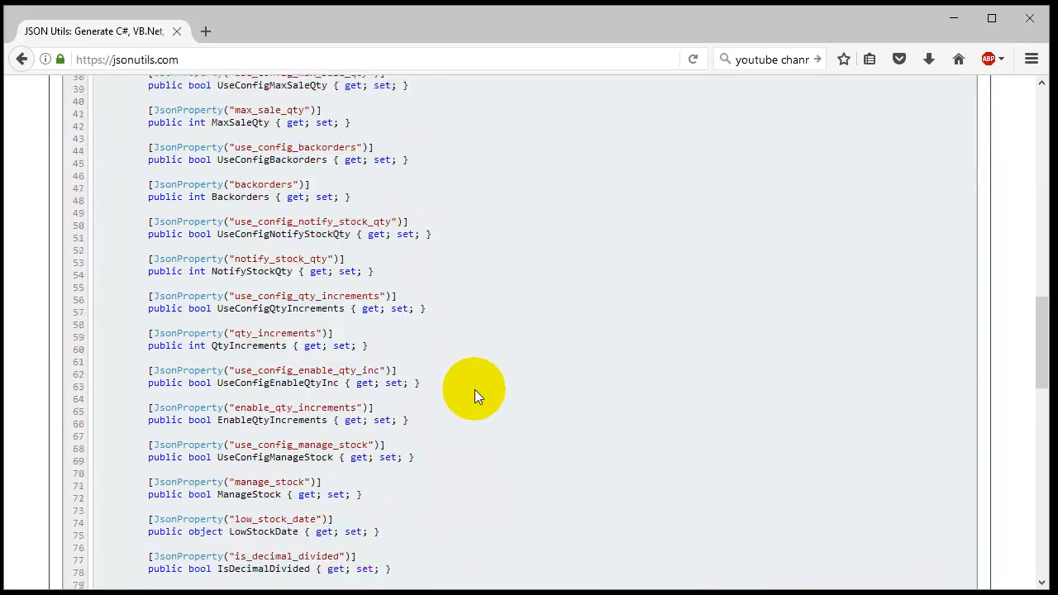
{"action": "scroll", "scroll_direction": "down", "scroll_amount": 3}
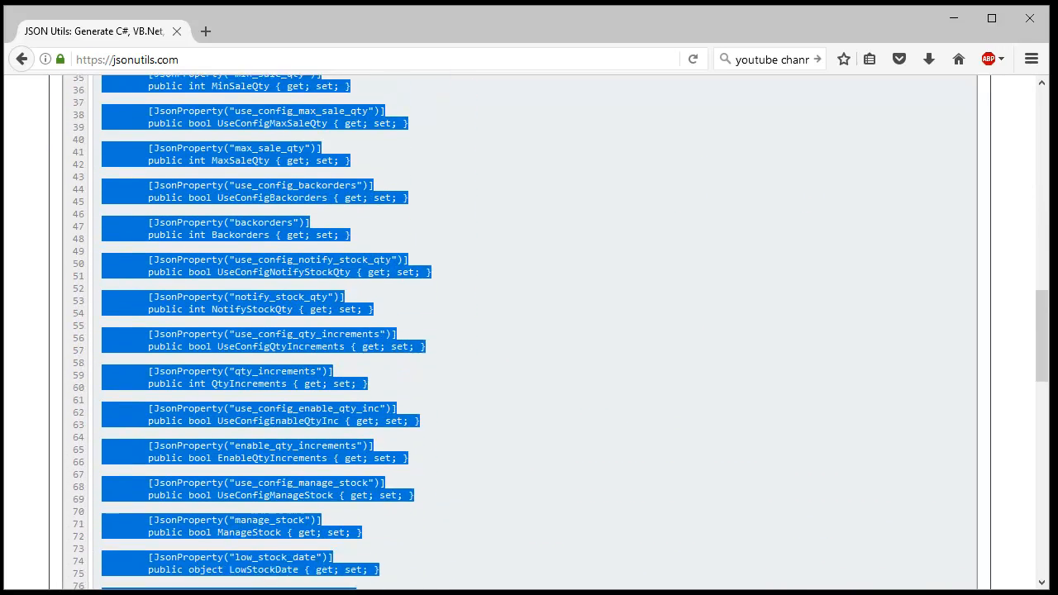
{"action": "scroll", "scroll_direction": "down", "scroll_amount": 3}
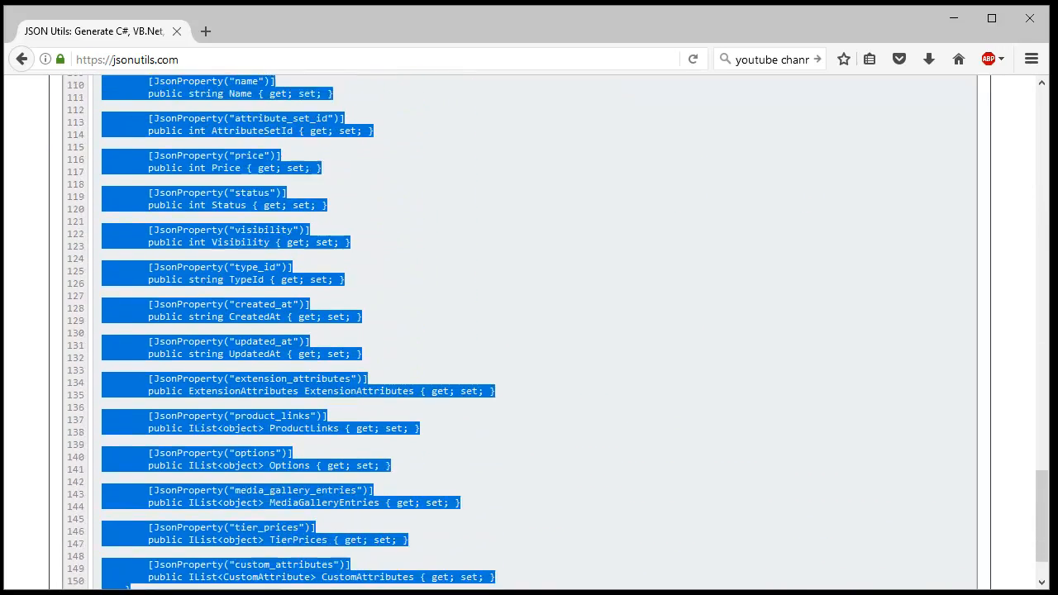
{"action": "scroll", "scroll_direction": "down", "scroll_amount": 3}
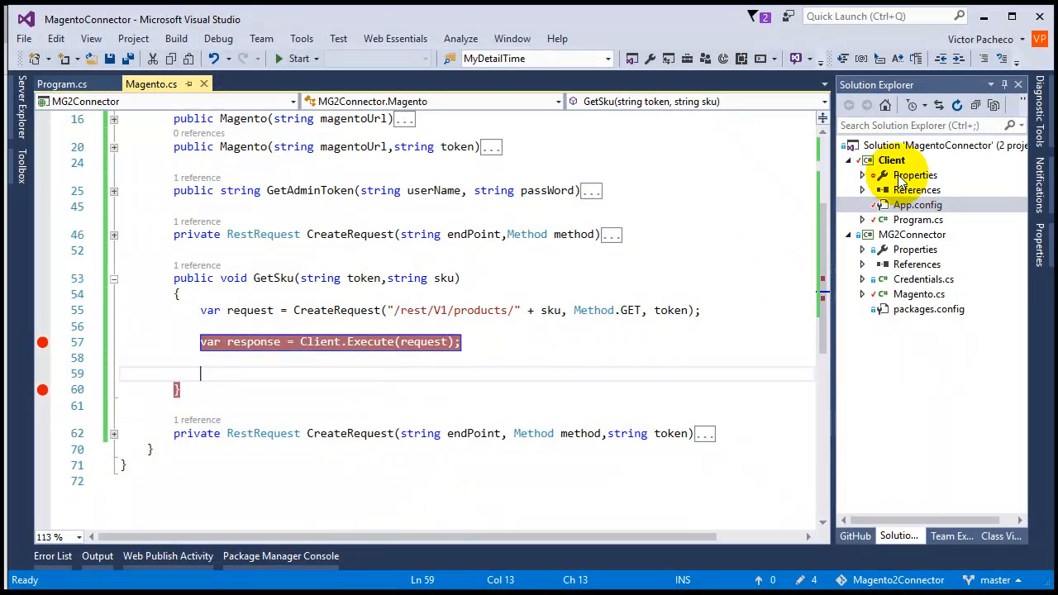
Step: Add a new class file M2Product.cs to the MG2Connector project via Add > New Item
{"action": "right_click", "coordinate": [907, 235]}
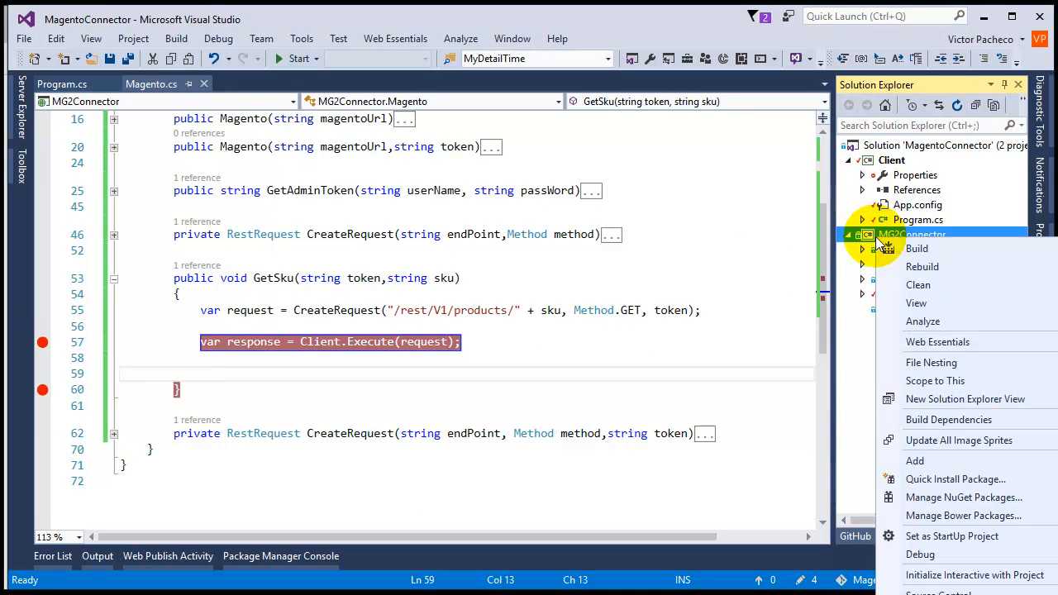
{"action": "mouse_move", "coordinate": [889, 465]}
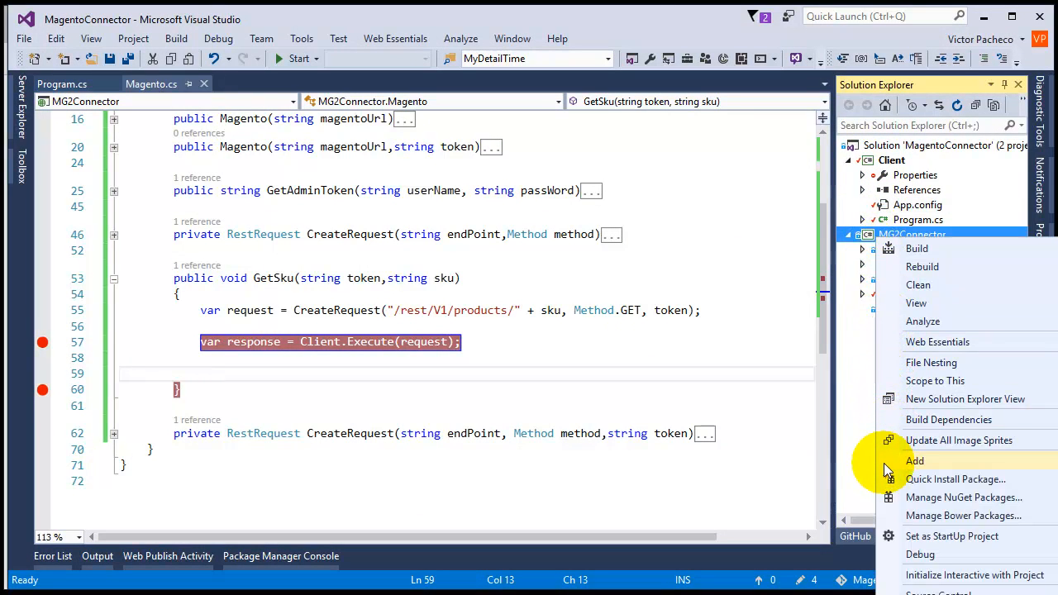
{"action": "mouse_move", "coordinate": [890, 466]}
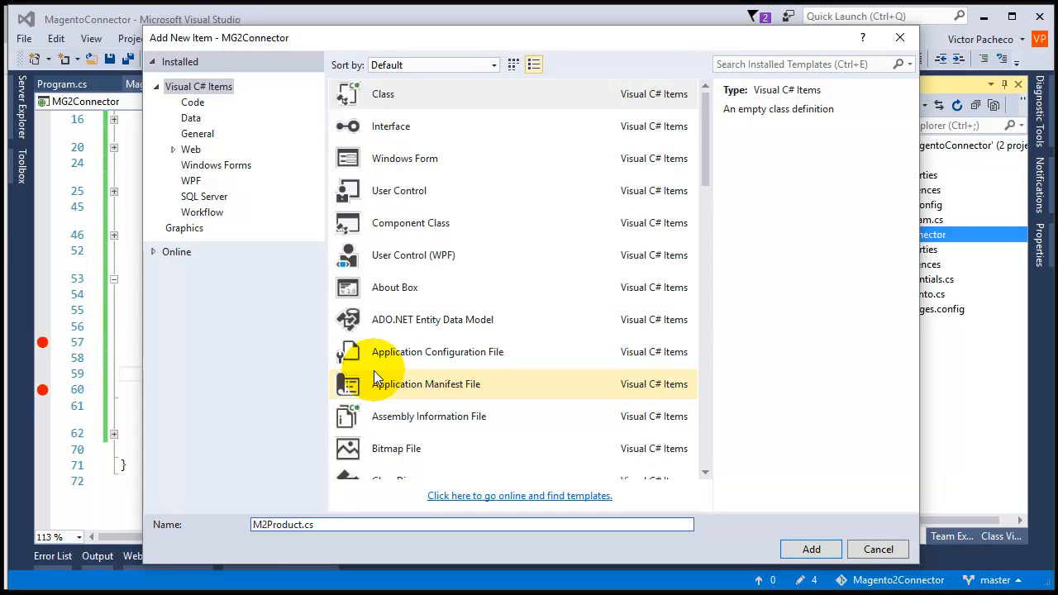
{"action": "left_click", "coordinate": [810, 549]}
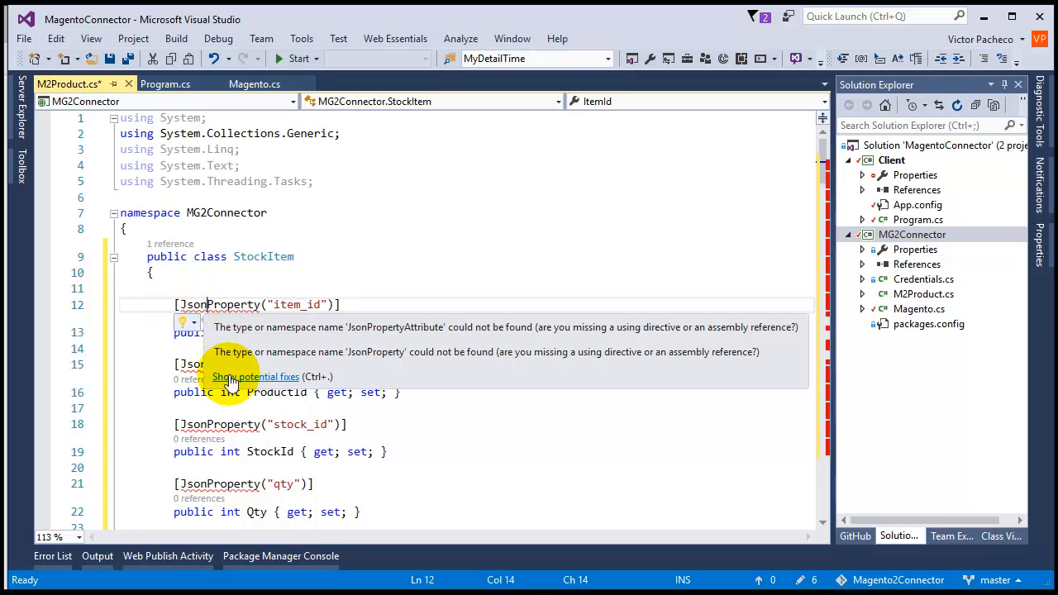
Step: Add 'using Newtonsoft.Json;' via Quick Actions so JsonProperty resolves, review the classes, and return to Magento.cs
{"action": "left_click", "coordinate": [256, 376]}
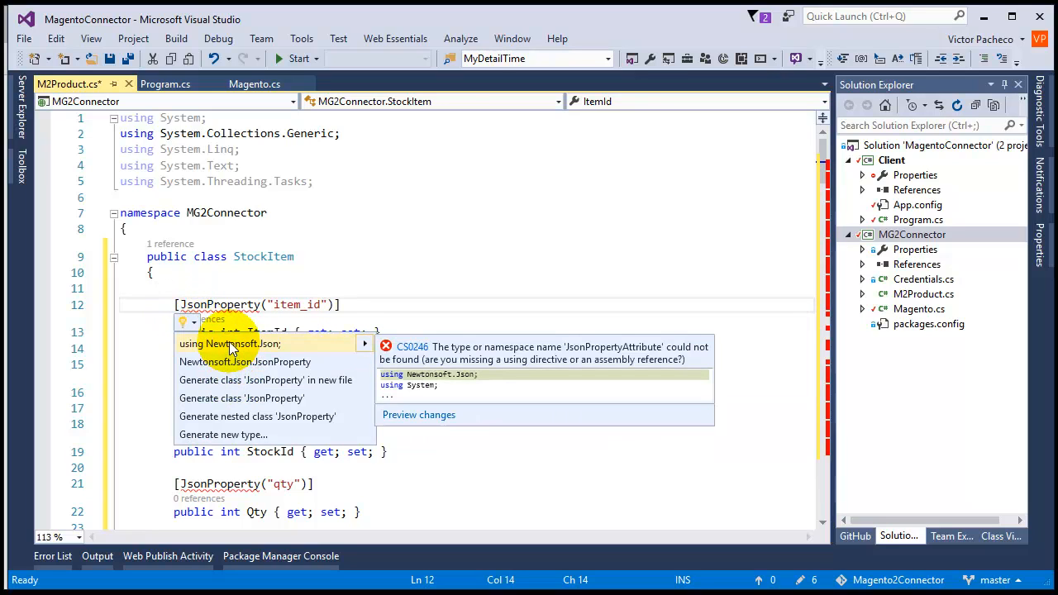
{"action": "left_click", "coordinate": [229, 343]}
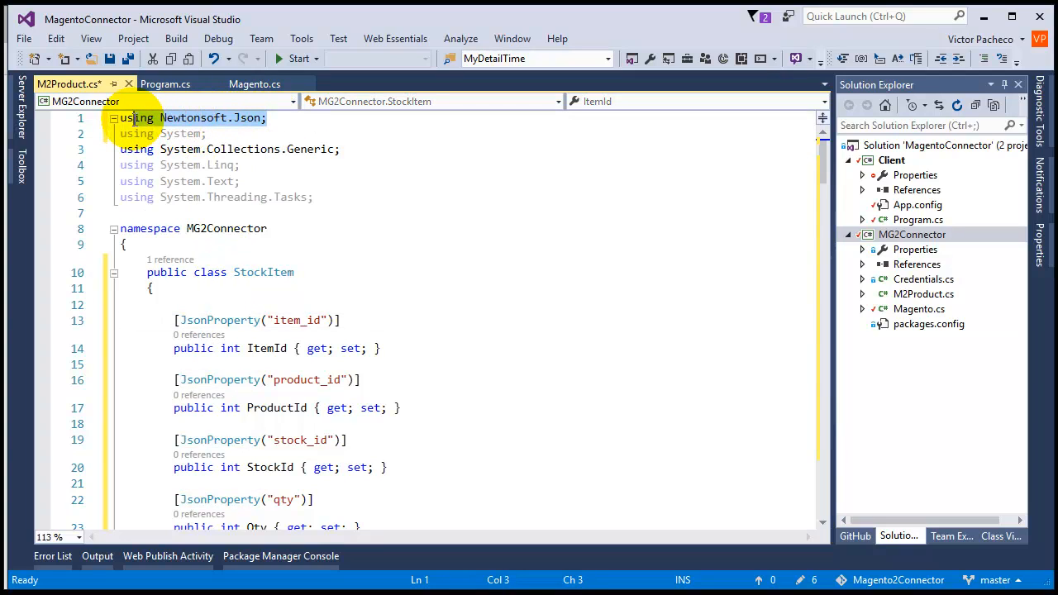
{"action": "mouse_move", "coordinate": [190, 124]}
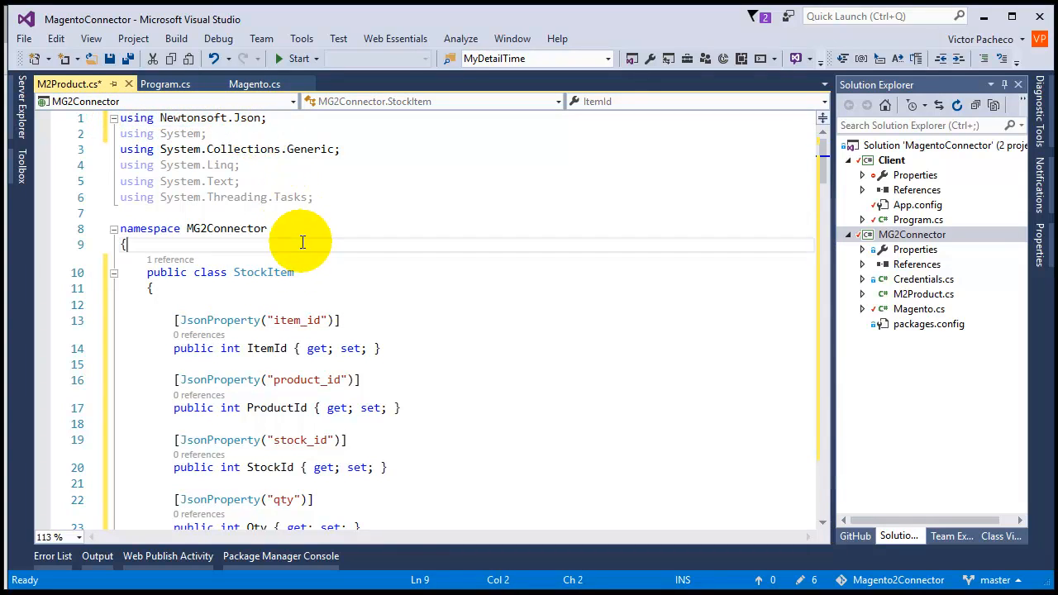
{"action": "scroll", "scroll_direction": "down", "scroll_amount": 3}
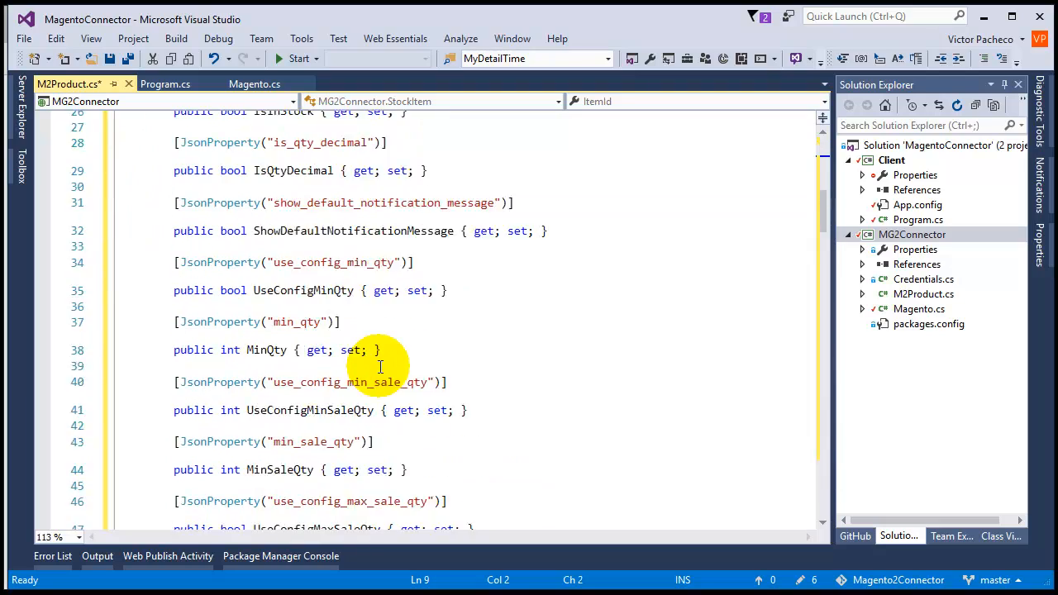
{"action": "scroll", "scroll_direction": "down", "scroll_amount": 3}
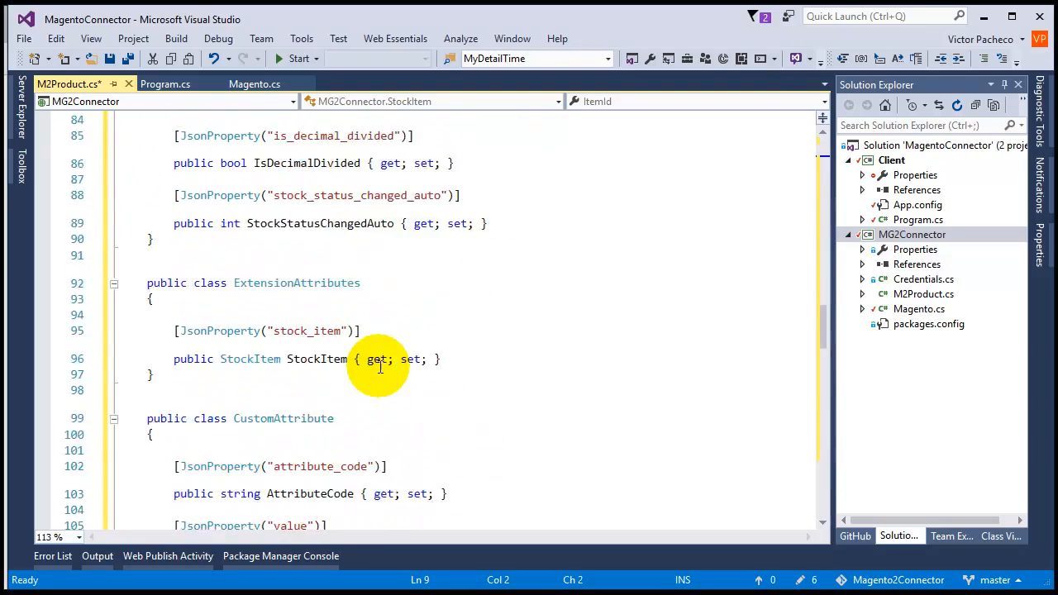
{"action": "scroll", "scroll_direction": "down", "scroll_amount": 3}
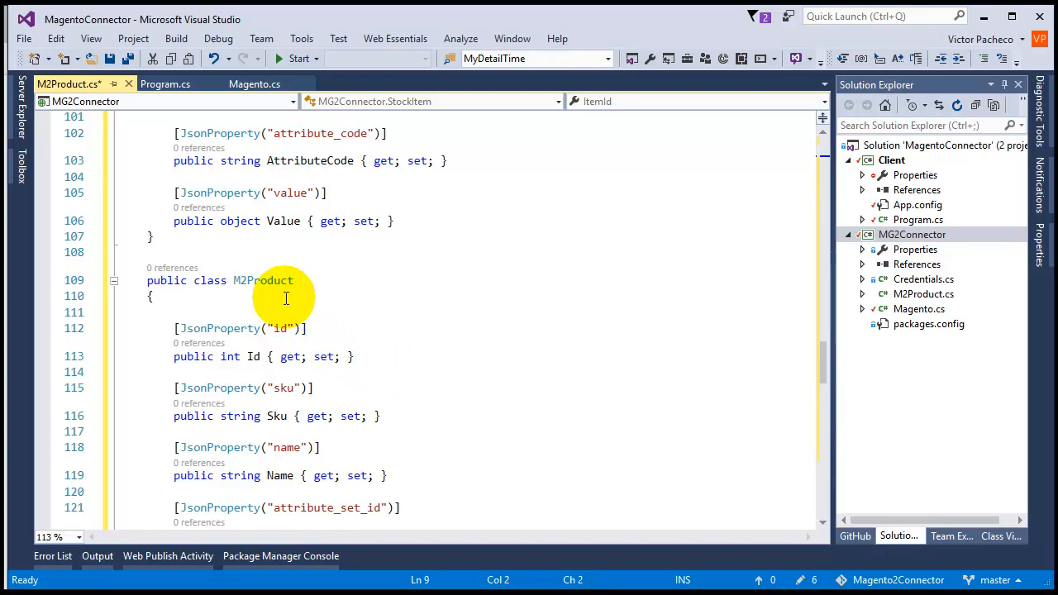
{"action": "mouse_move", "coordinate": [265, 281]}
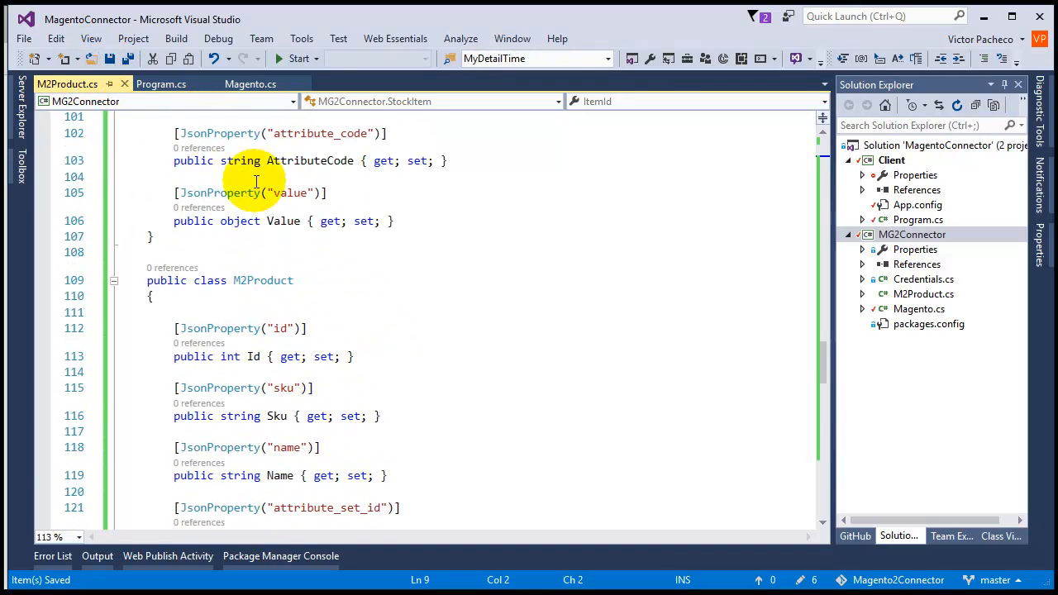
{"action": "left_click", "coordinate": [251, 83]}
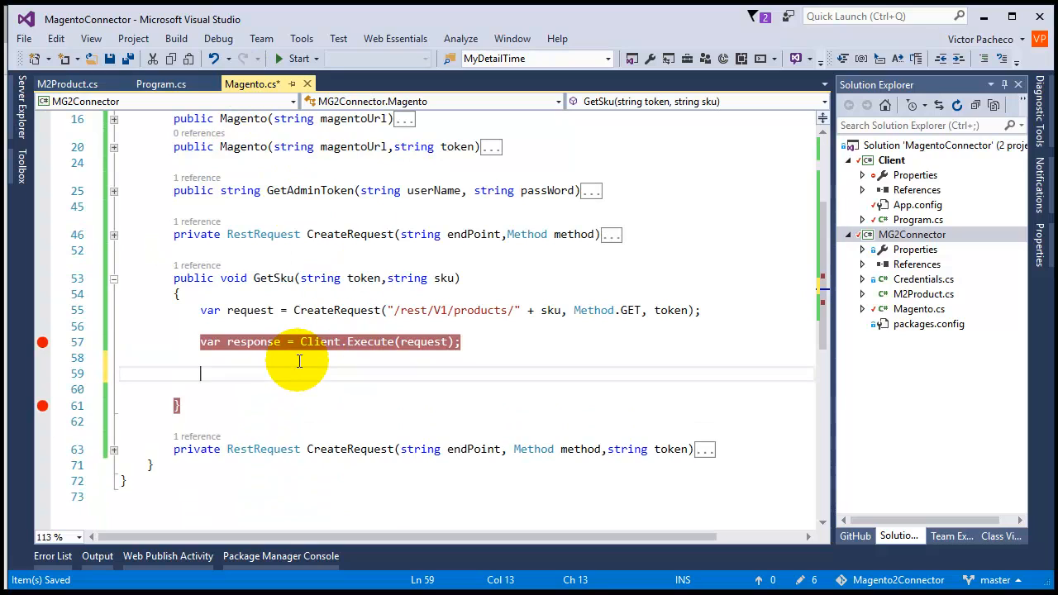
Step: Write the check if (response.StatusCode == System.Net.HttpStatusCode.OK) in GetSku
{"action": "type", "text": "if("}
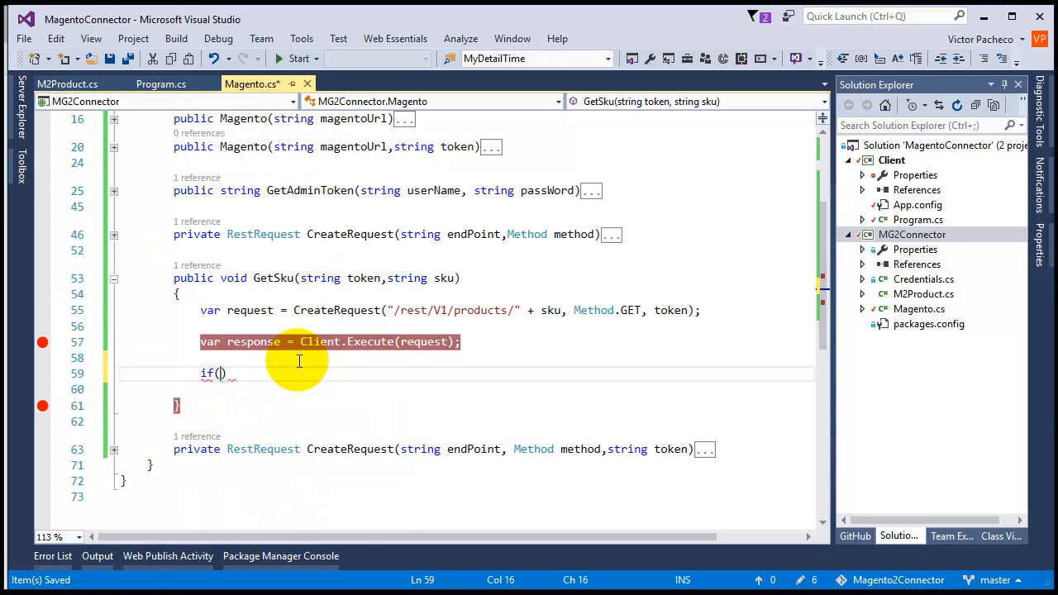
{"action": "type", "text": "response.I"}
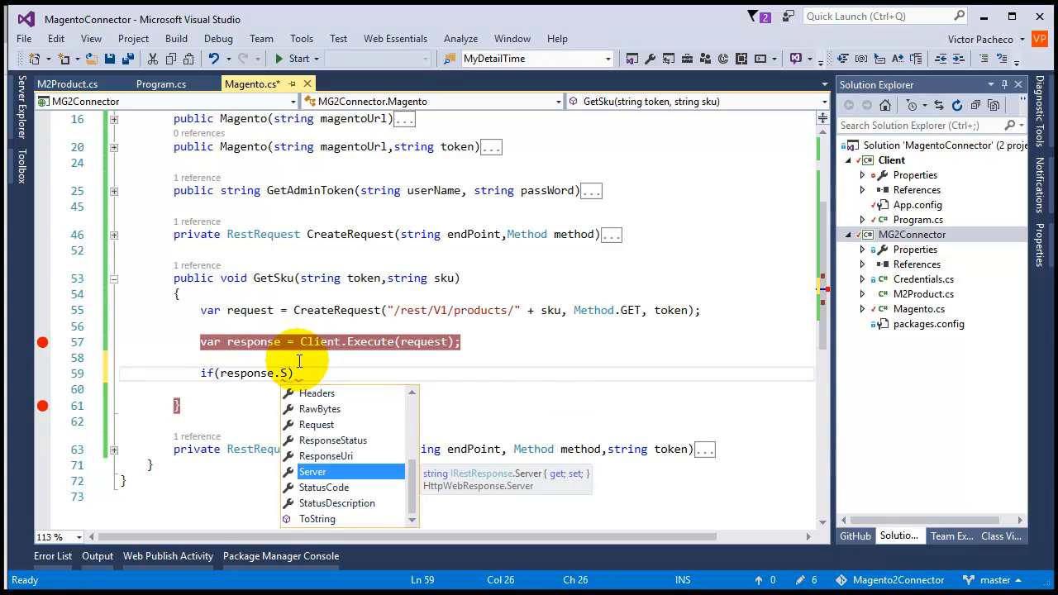
{"action": "type", "text": "StatusCode =="}
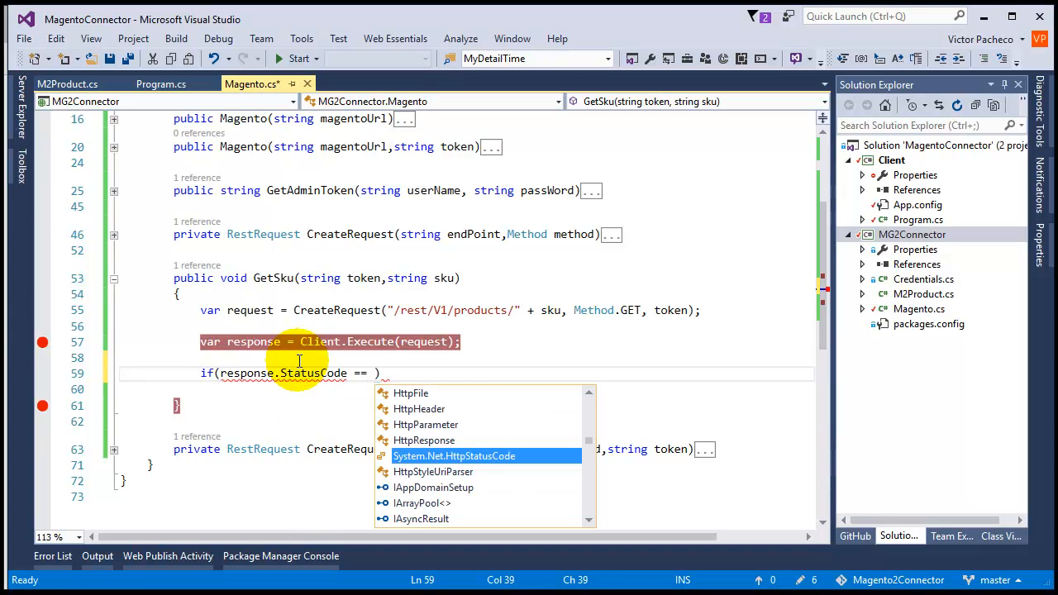
{"action": "type", "text": "System.Net.HttpStatusCode.OK"}
{"action": "left_click", "coordinate": [464, 388]}
{"action": "type", "text": "{"}
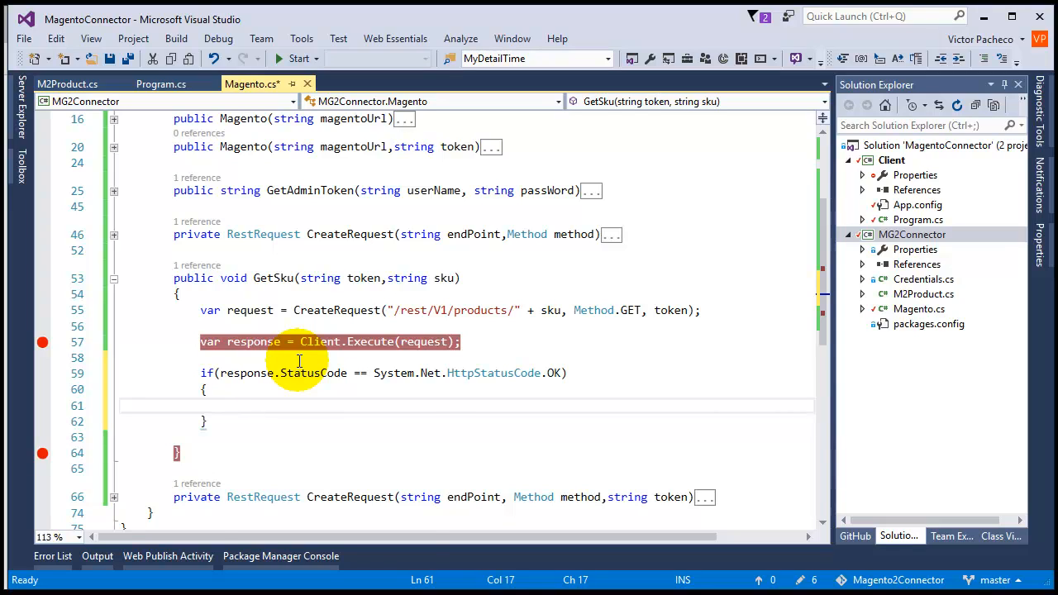
Step: Write M2Product product = JsonConvert.DeserializeObject<M2Product>(response.Content); inside the check
{"action": "type", "text": "M2Product"}
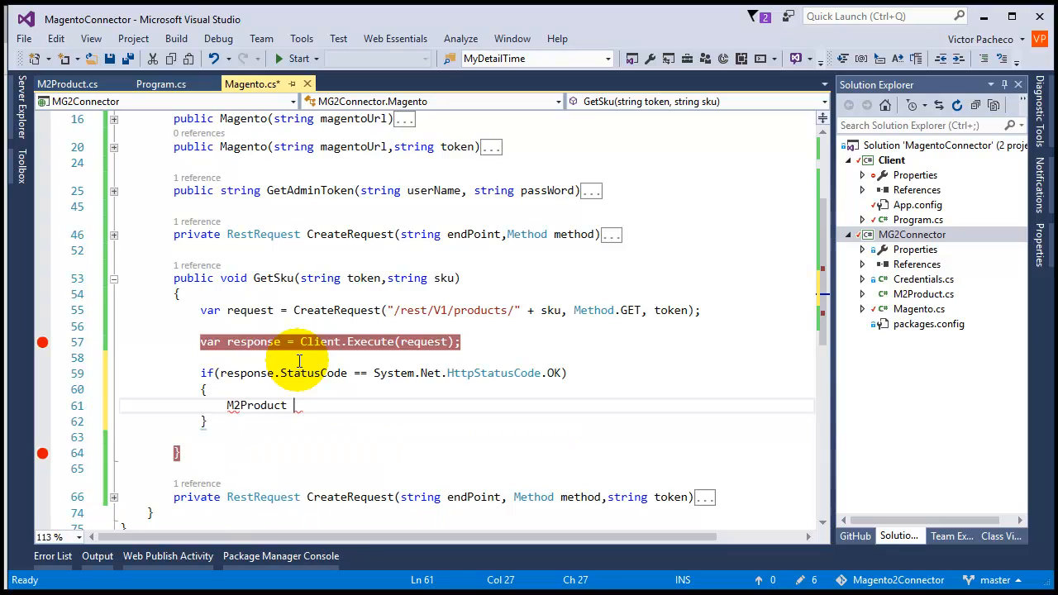
{"action": "type", "text": "product ="}
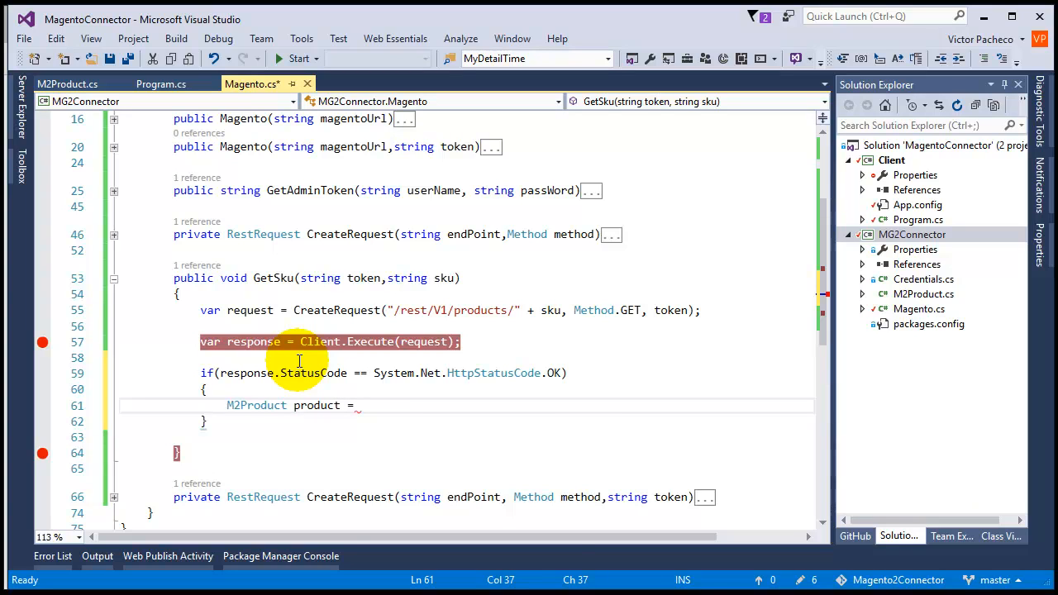
{"action": "type", "text": "Js"}
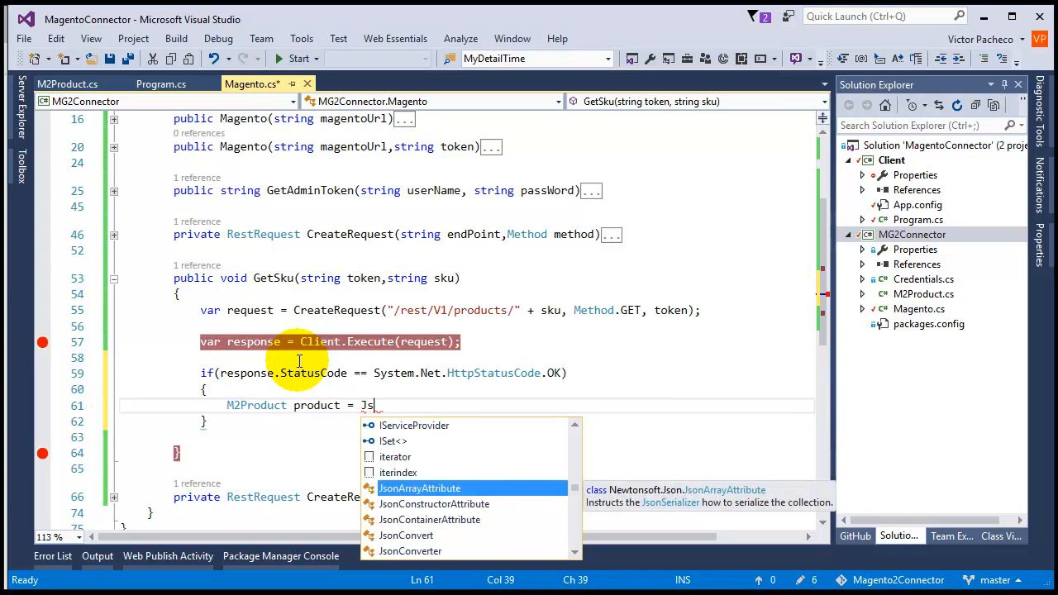
{"action": "type", "text": "onConv"}
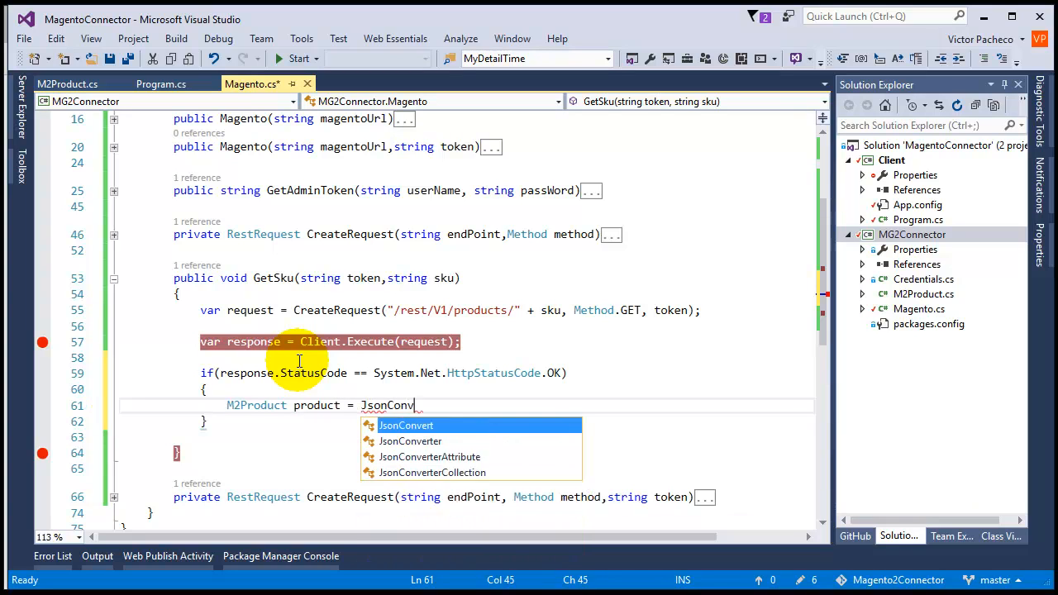
{"action": "type", "text": ".S"}
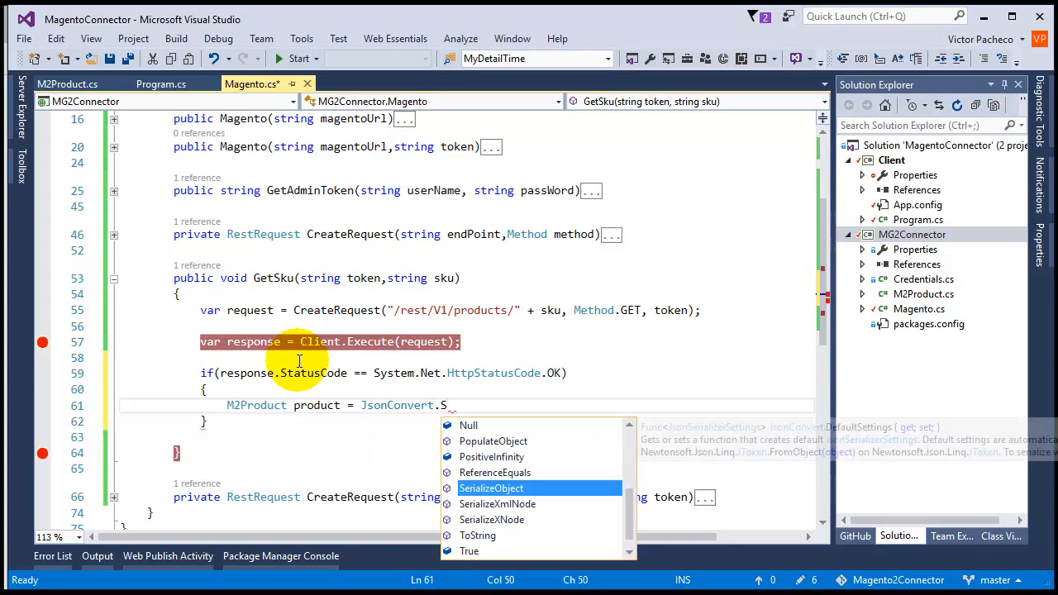
{"action": "type", "text": "e"}
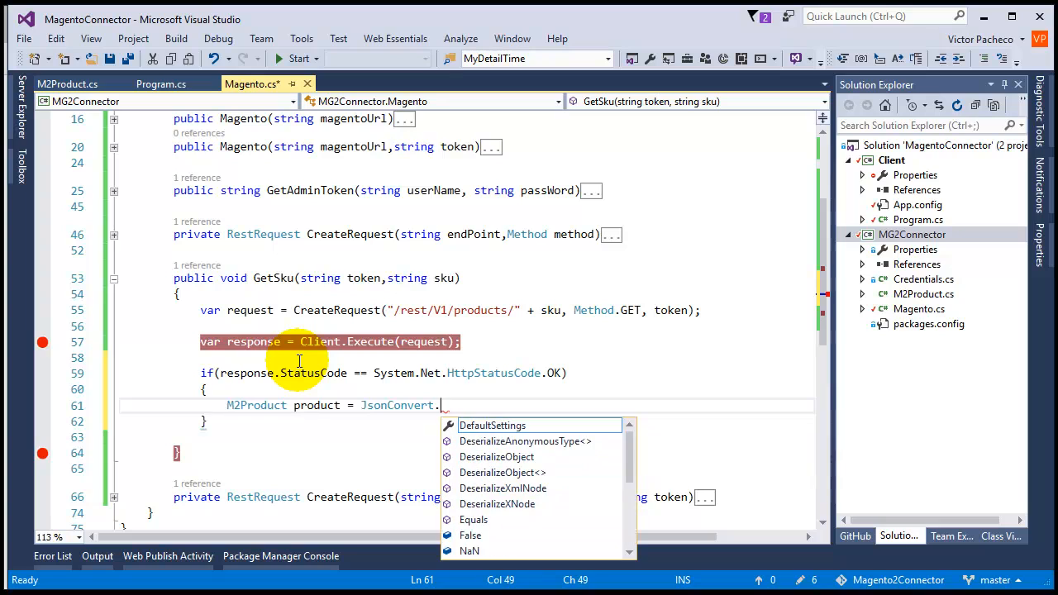
{"action": "type", "text": "DeserializeObject("}
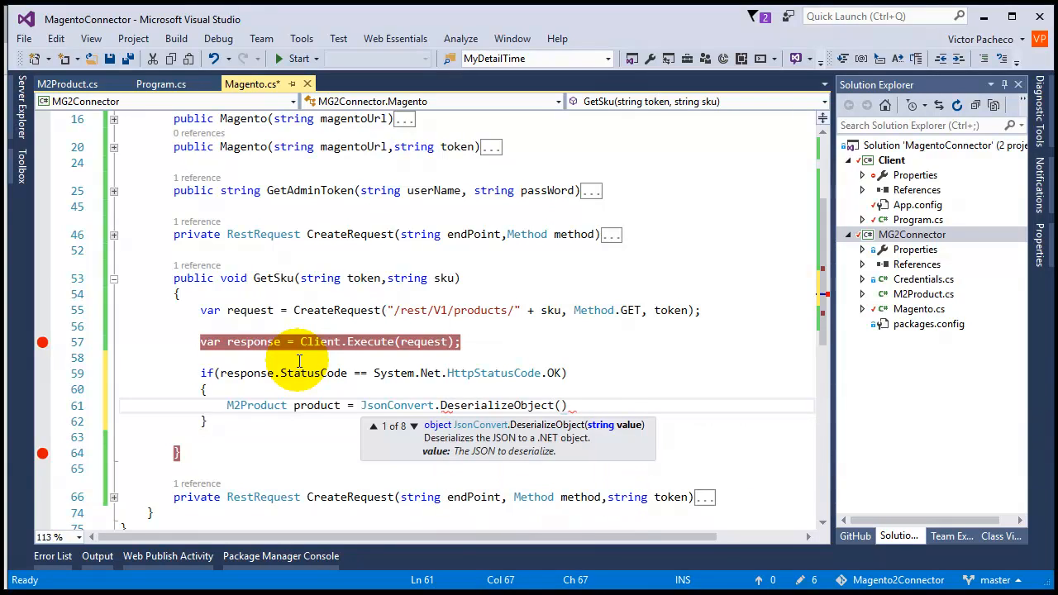
{"action": "type", "text": "response.Content"}
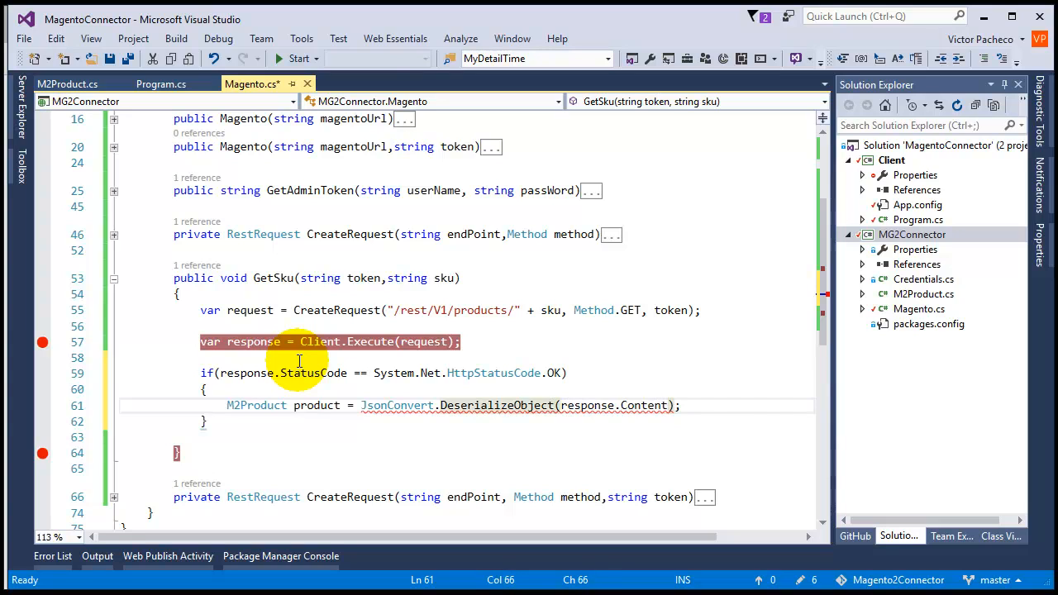
{"action": "type", "text": "<>"}
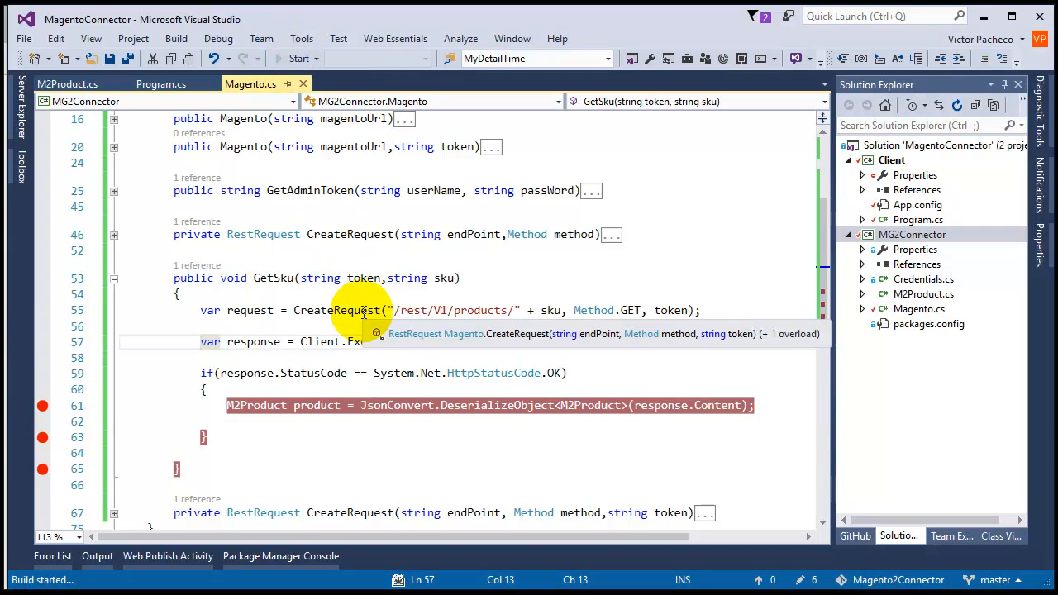
Step: Launch the client in the debugger and continue past the deserialization line in GetSku
{"action": "left_click", "coordinate": [295, 58]}
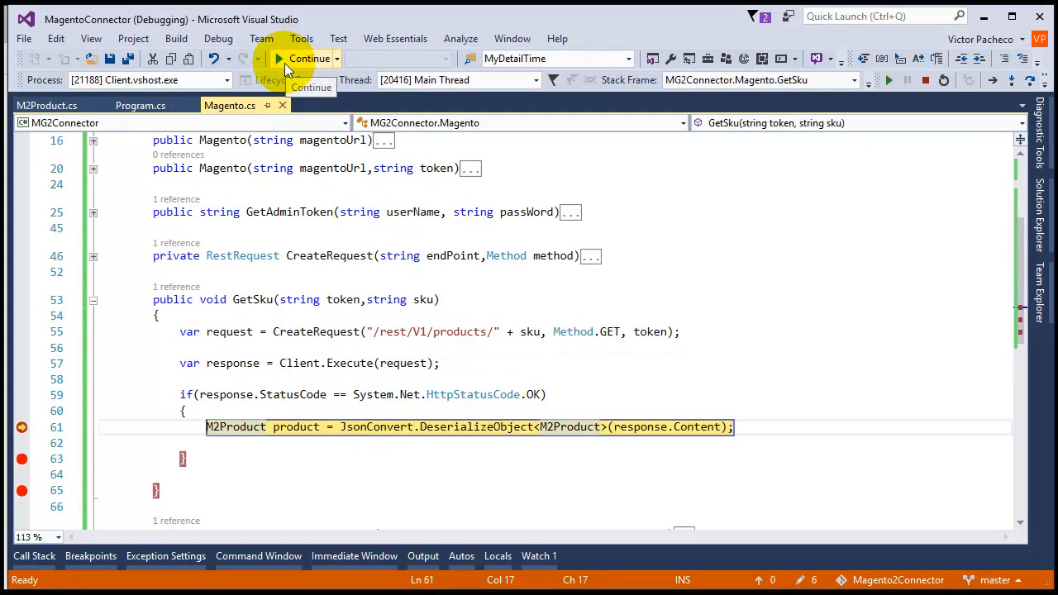
{"action": "left_click", "coordinate": [279, 58]}
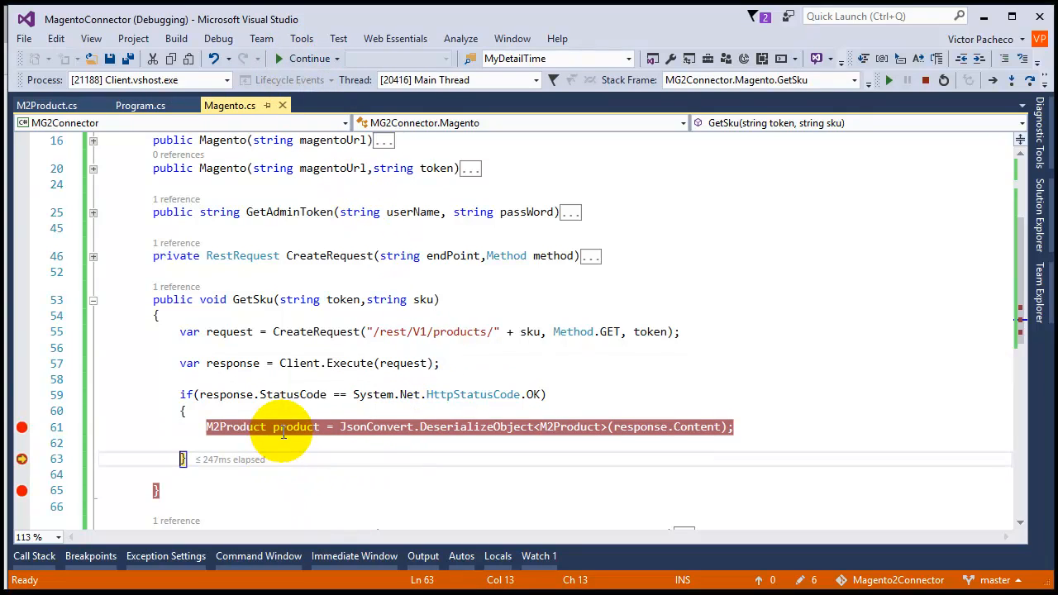
{"action": "mouse_move", "coordinate": [294, 436]}
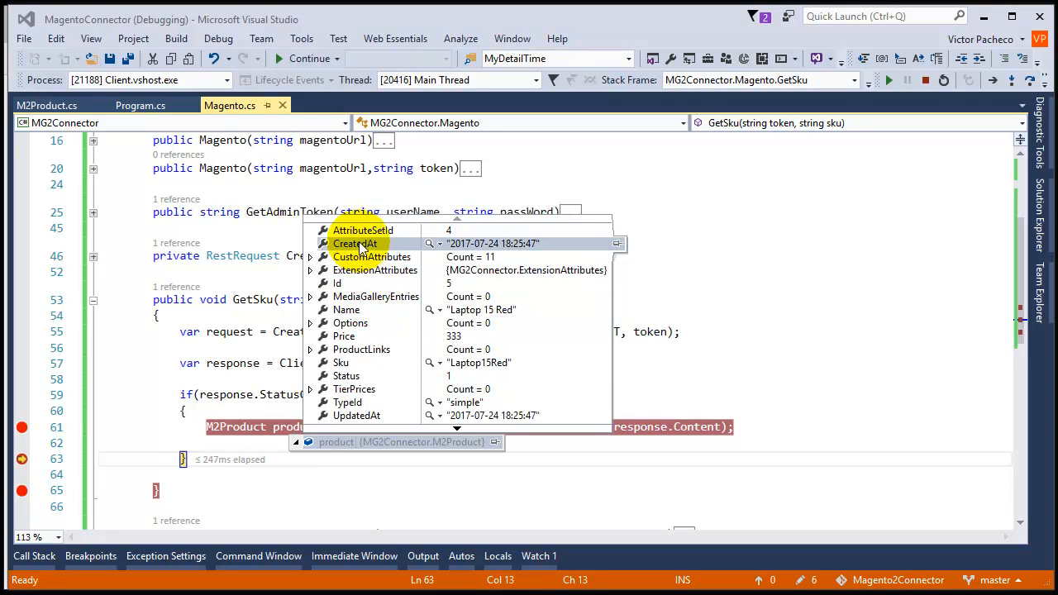
{"action": "mouse_move", "coordinate": [364, 232]}
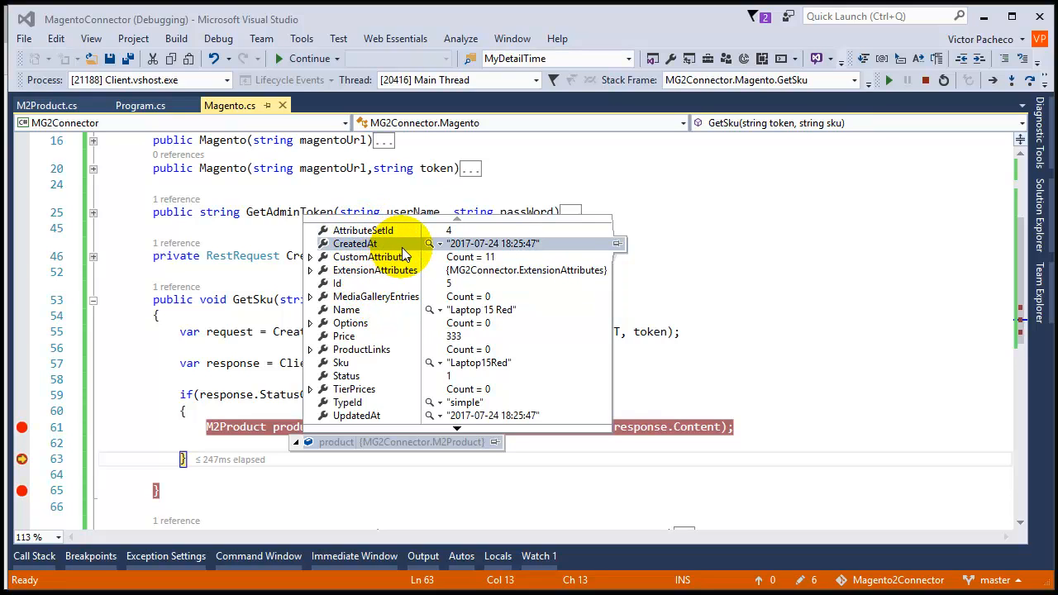
{"action": "mouse_move", "coordinate": [370, 256]}
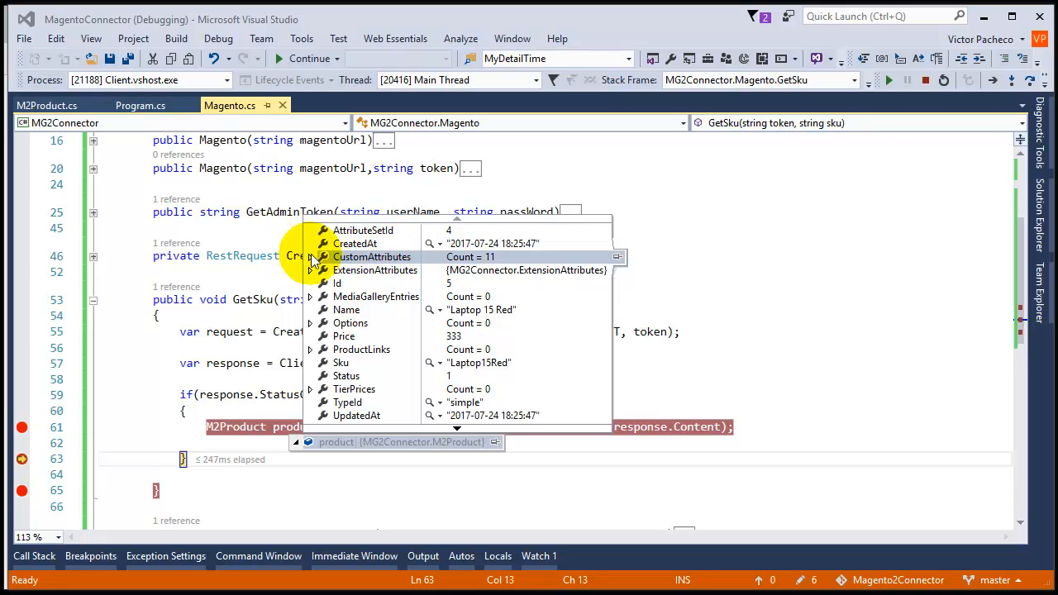
Step: Expand the product's CustomAttributes to view the manufacturer and meta_title entries, then collapse back to the product fields
{"action": "left_click", "coordinate": [311, 271]}
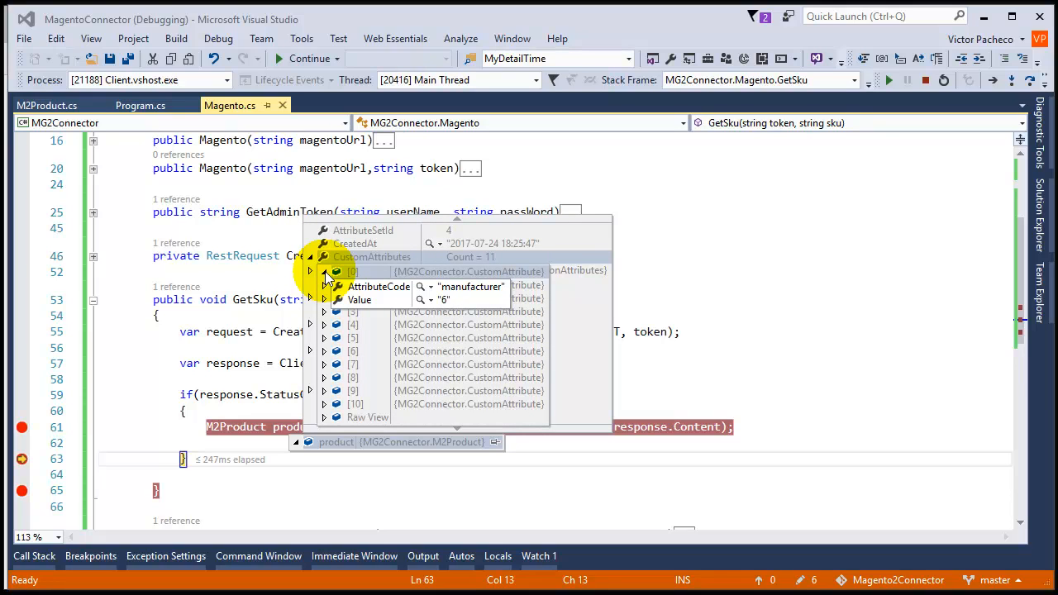
{"action": "left_click", "coordinate": [324, 285]}
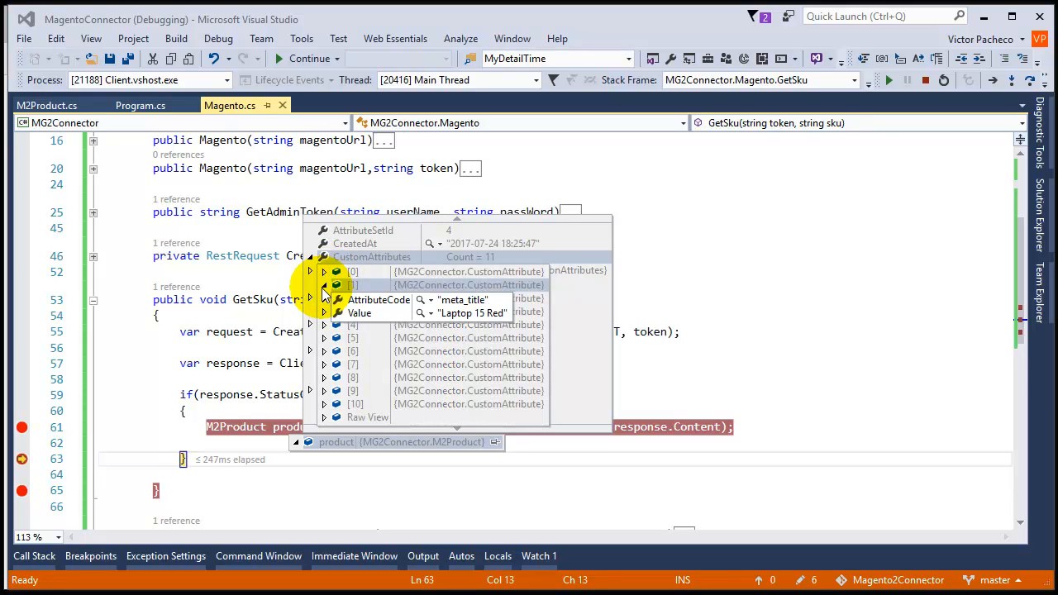
{"action": "left_click", "coordinate": [311, 271]}
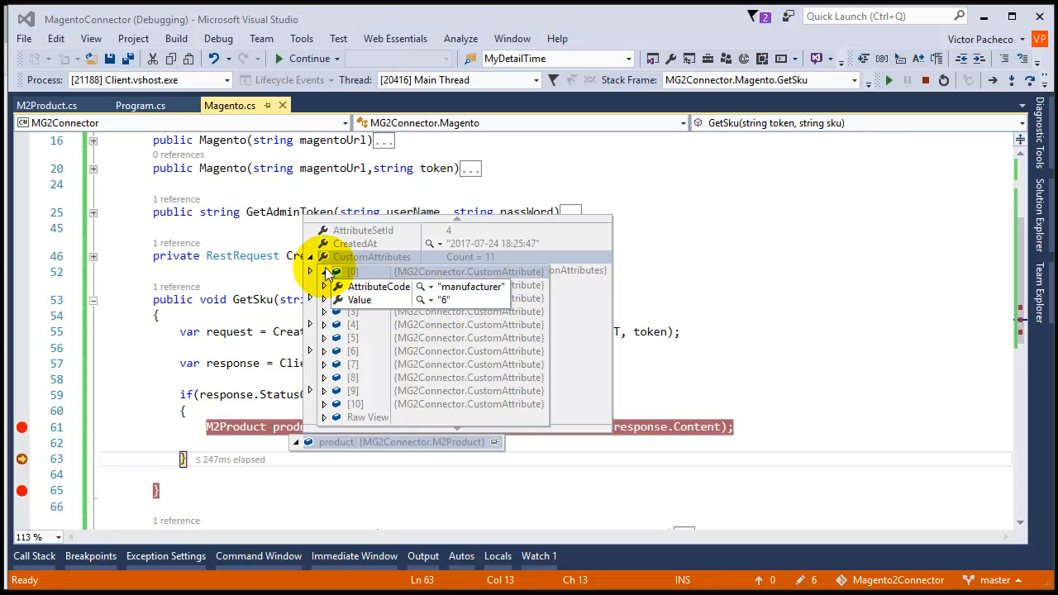
{"action": "left_click", "coordinate": [310, 324]}
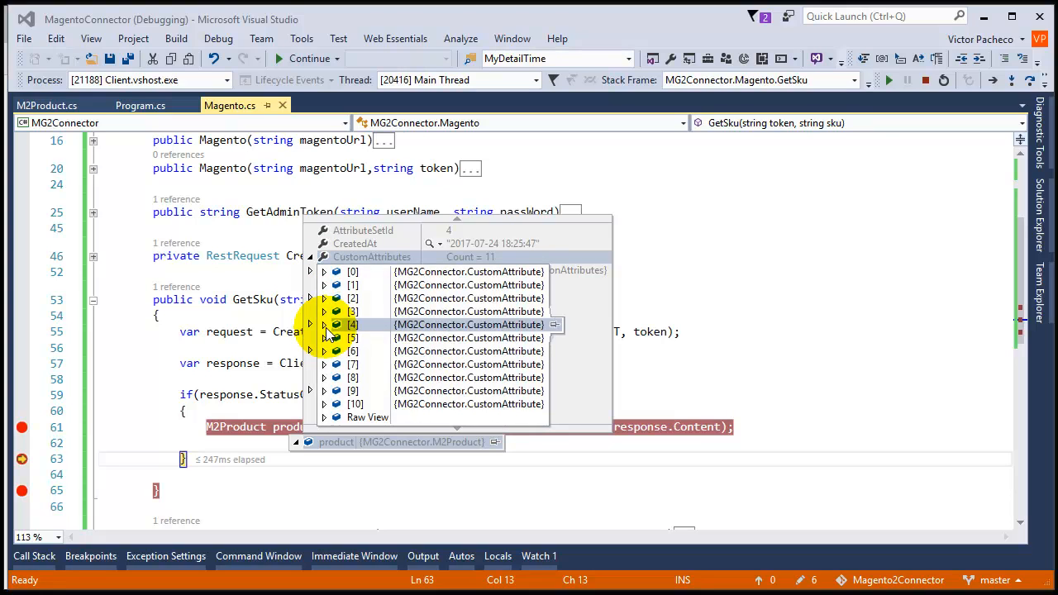
{"action": "left_click", "coordinate": [311, 256]}
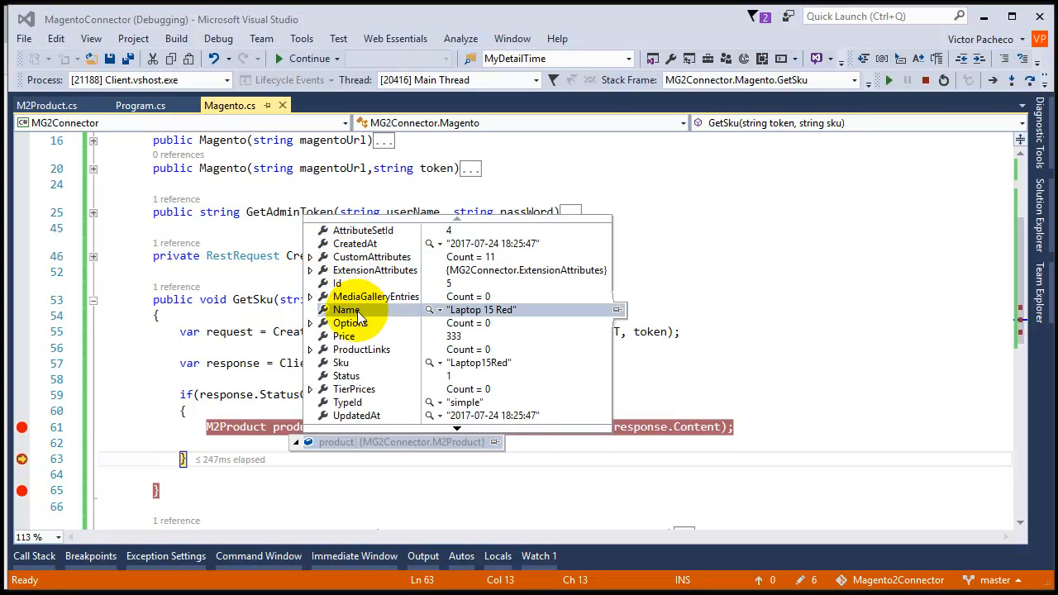
{"action": "mouse_move", "coordinate": [340, 362]}
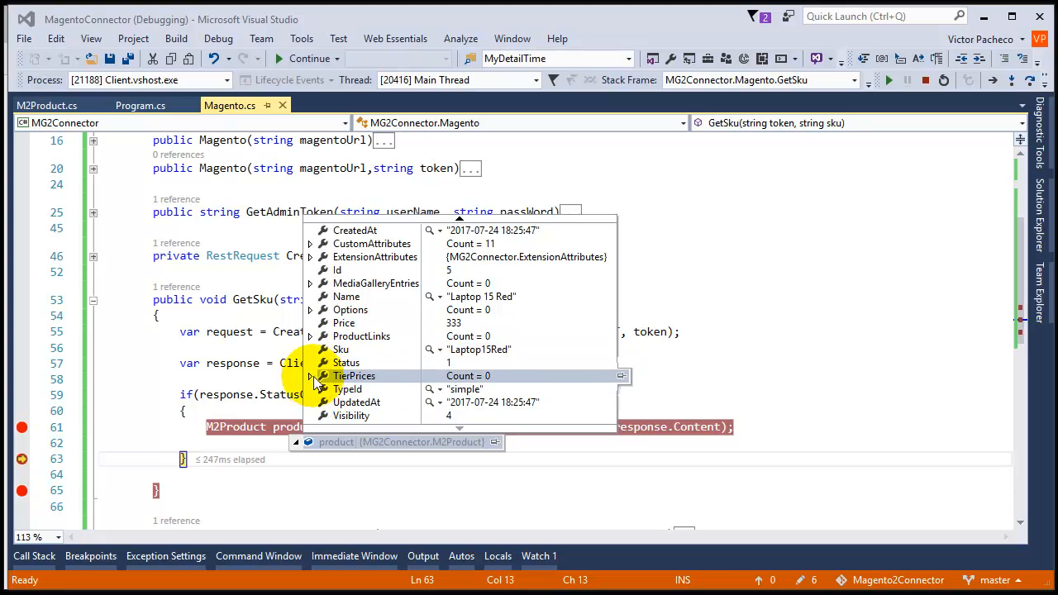
{"action": "mouse_move", "coordinate": [362, 377]}
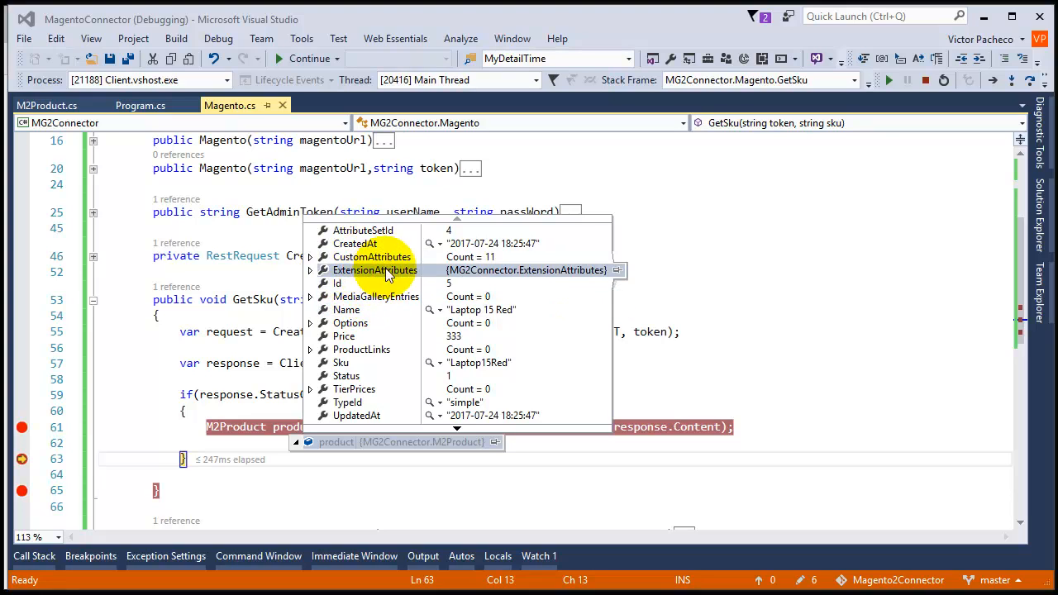
{"action": "mouse_move", "coordinate": [347, 296]}
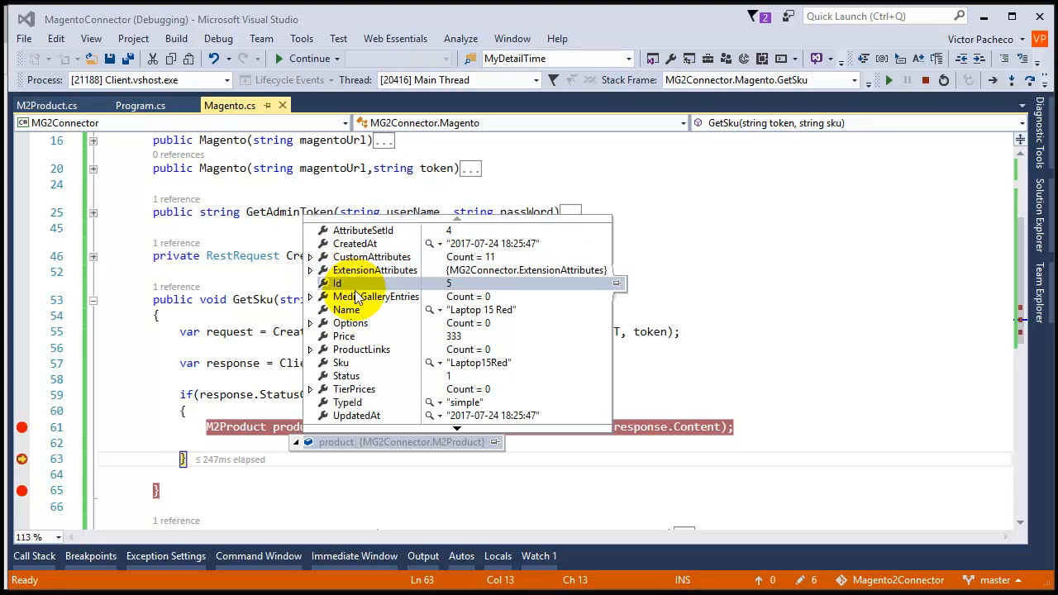
{"action": "mouse_move", "coordinate": [377, 416]}
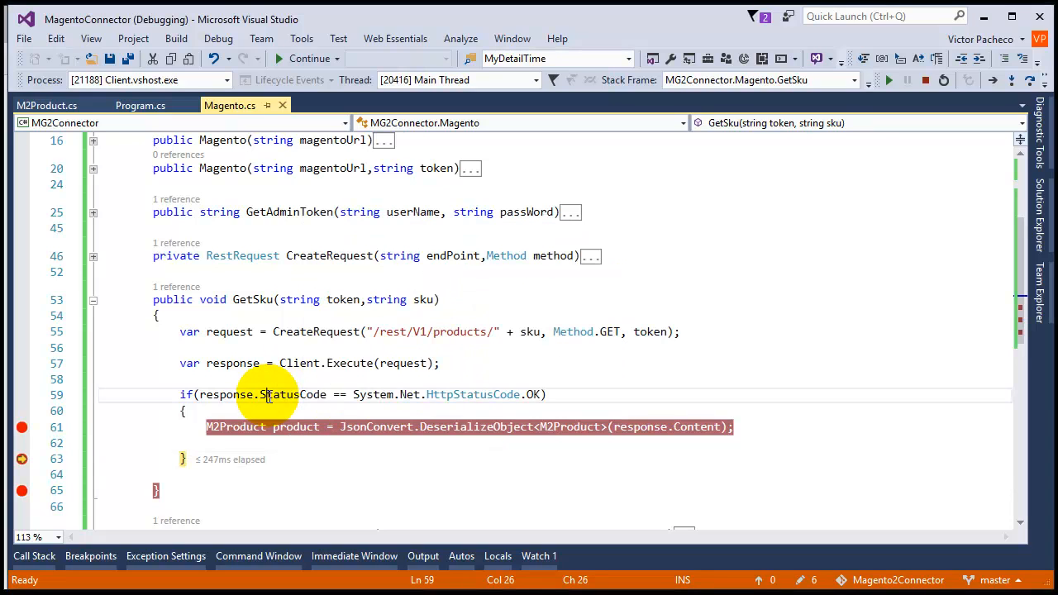
{"action": "mouse_move", "coordinate": [605, 380]}
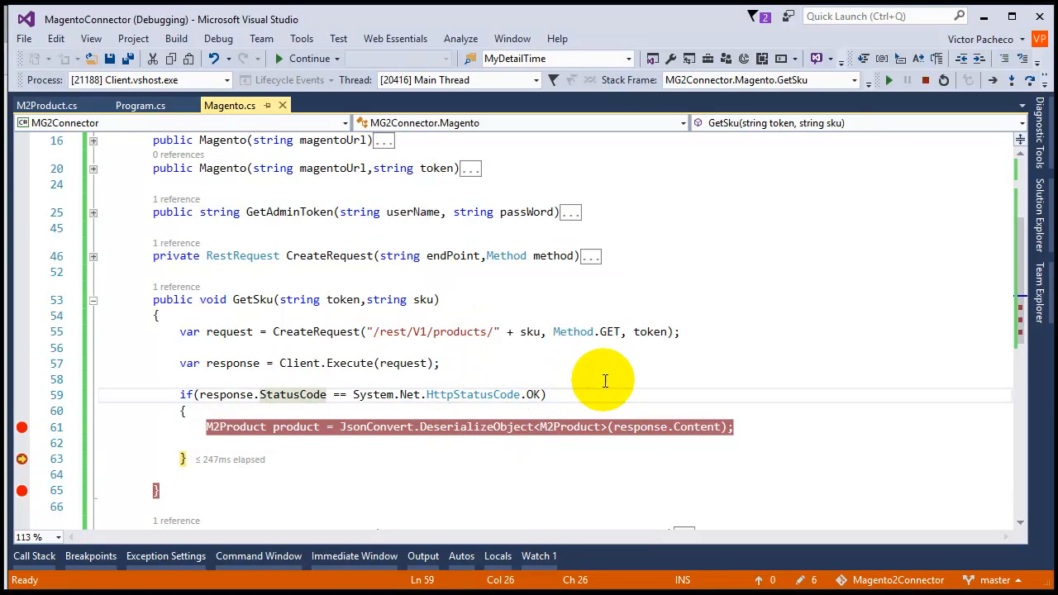
{"action": "mouse_move", "coordinate": [694, 426]}
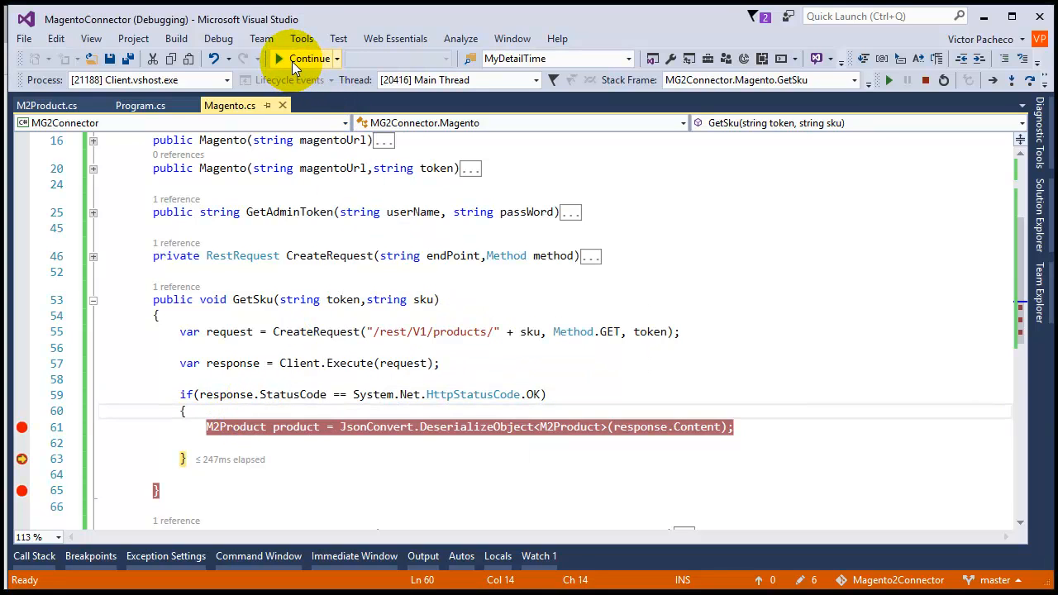
Step: Continue execution to the breakpoint at GetSku's closing brace on line 65
{"action": "left_click", "coordinate": [281, 58]}
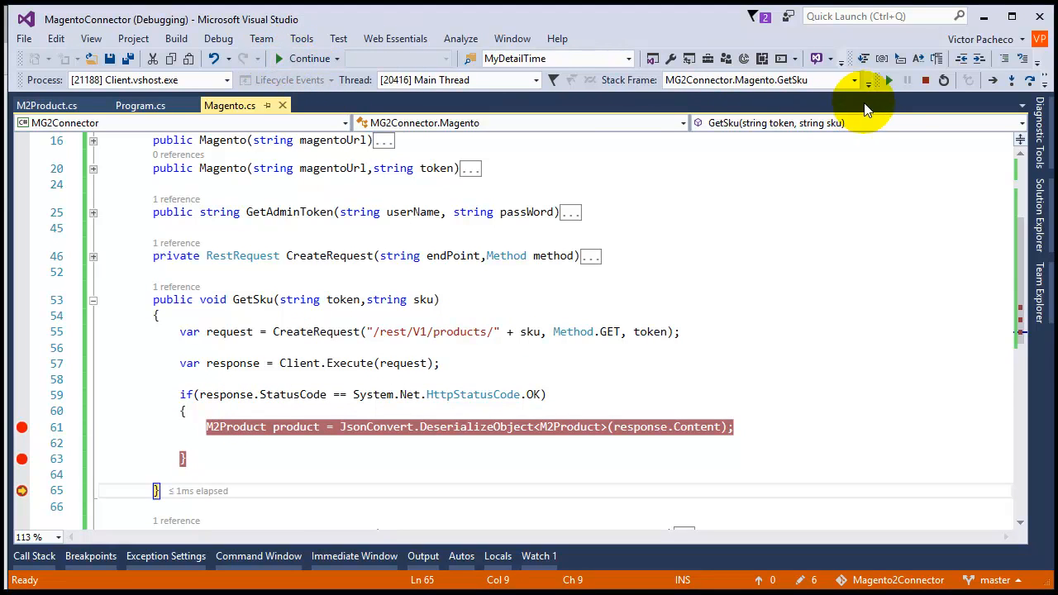